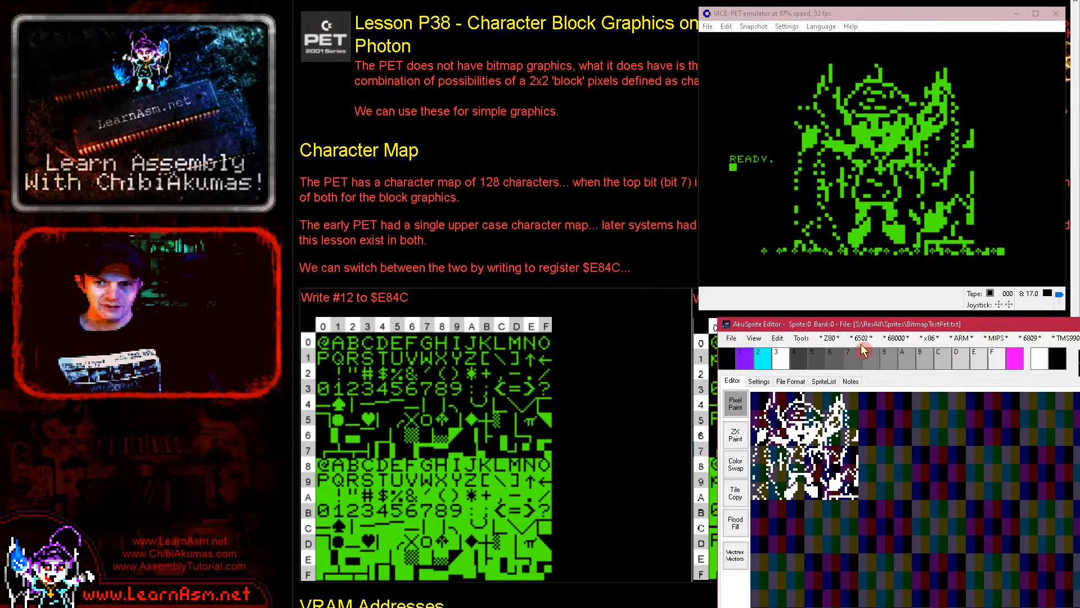
Step: Bring the LearnAsm.net lesson page in front of VICE and AkuSprite
{"action": "left_click", "coordinate": [859, 338]}
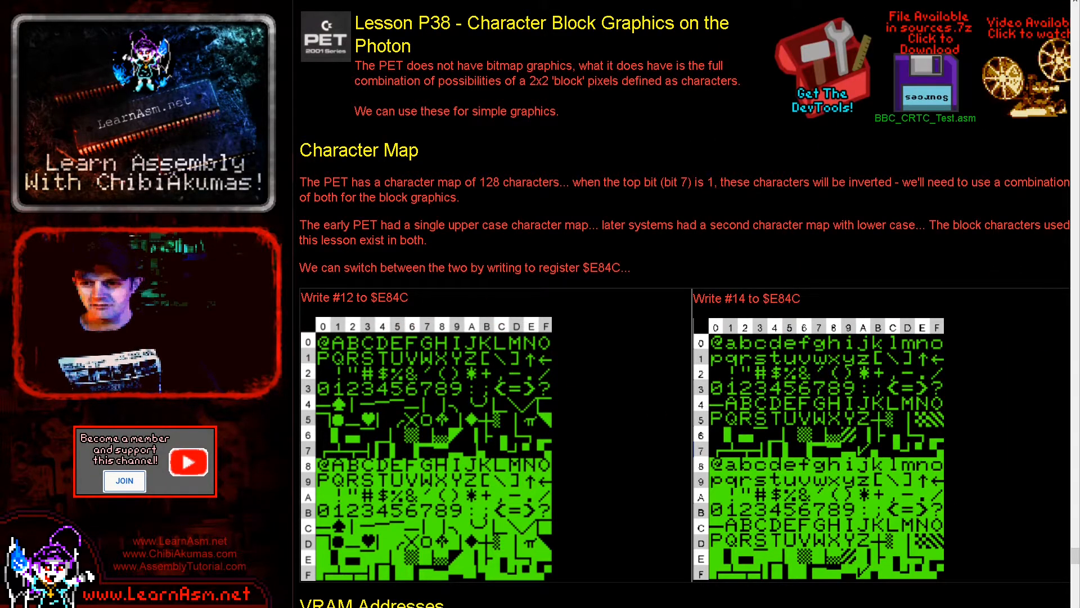
{"action": "mouse_move", "coordinate": [565, 364]}
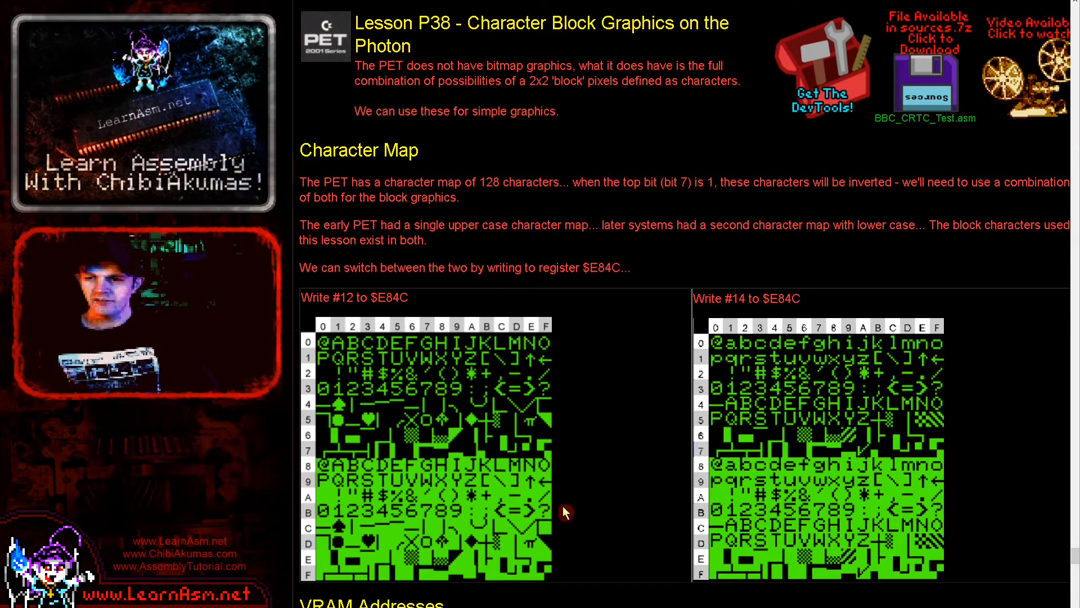
{"action": "mouse_move", "coordinate": [314, 370]}
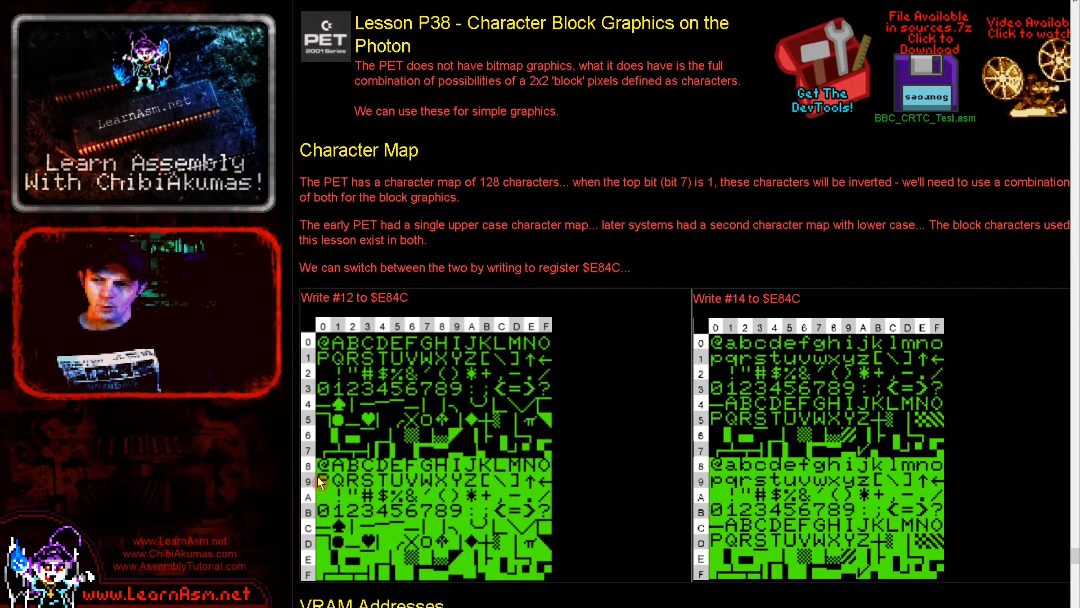
{"action": "mouse_move", "coordinate": [358, 541]}
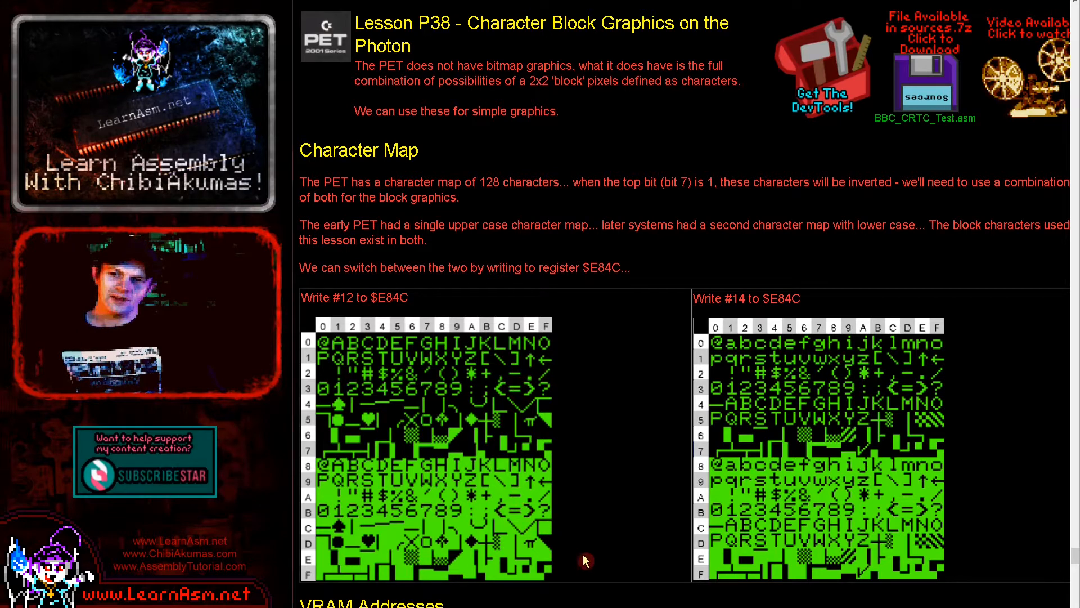
{"action": "mouse_move", "coordinate": [557, 348]}
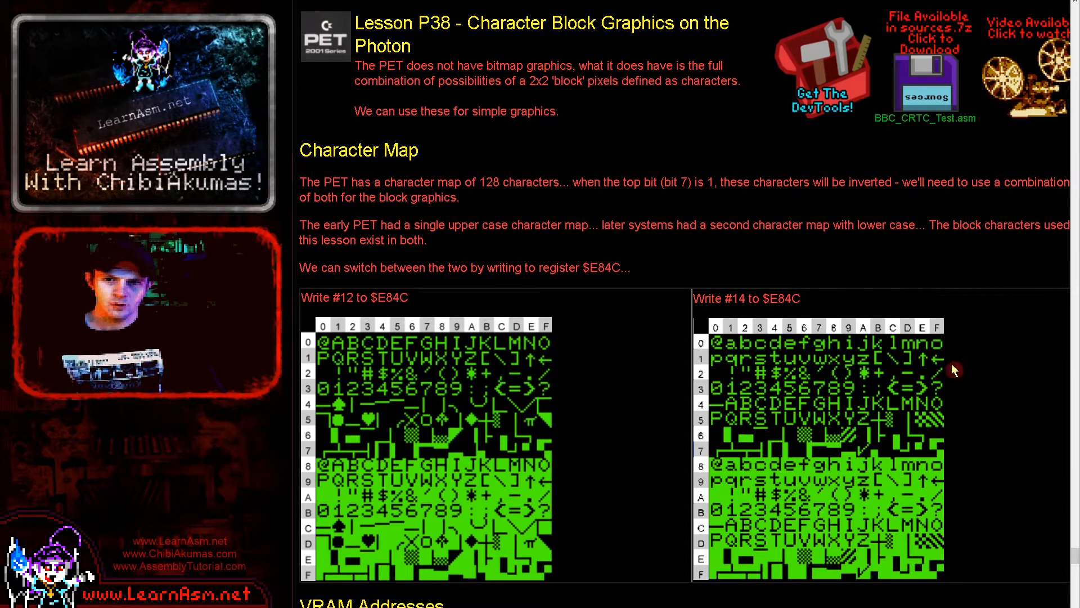
{"action": "mouse_move", "coordinate": [966, 415]}
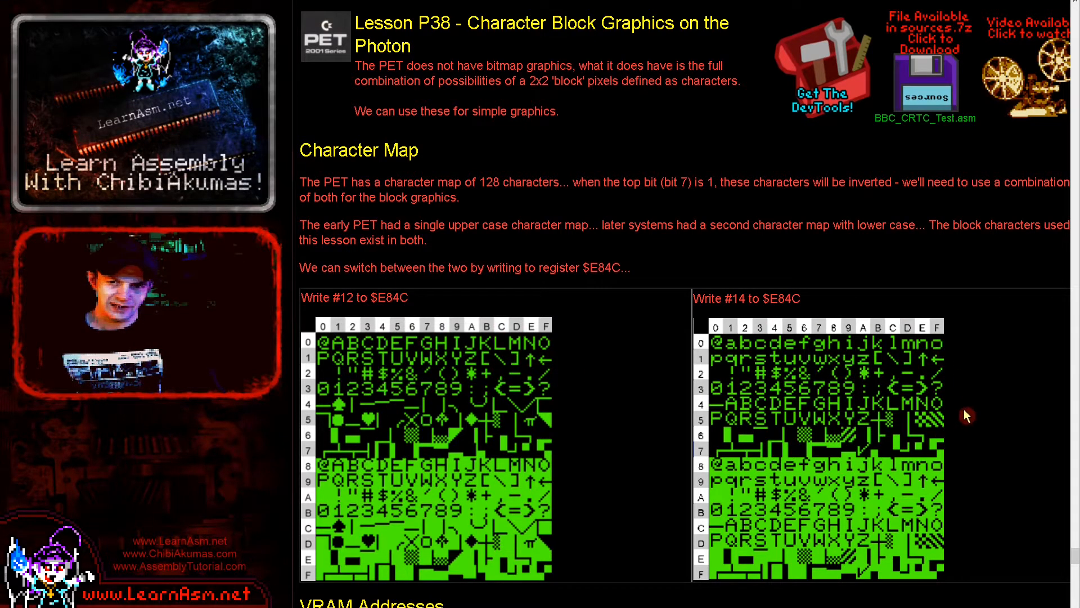
{"action": "mouse_move", "coordinate": [537, 438]}
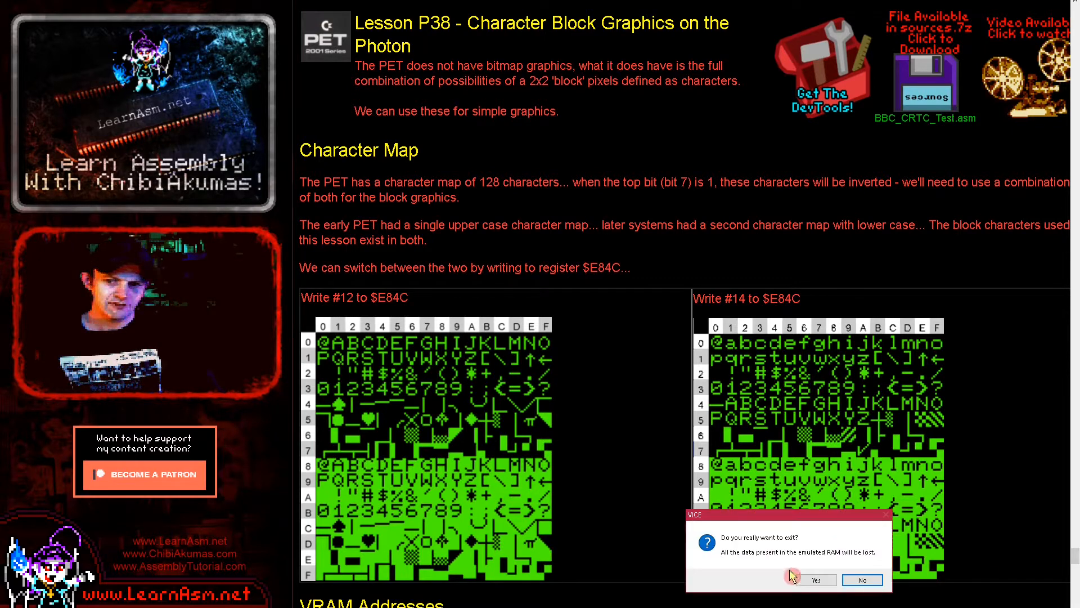
Step: Confirm quitting VICE, review PET_Bitmap2.asm, then assemble and launch it with F6
{"action": "left_click", "coordinate": [816, 579]}
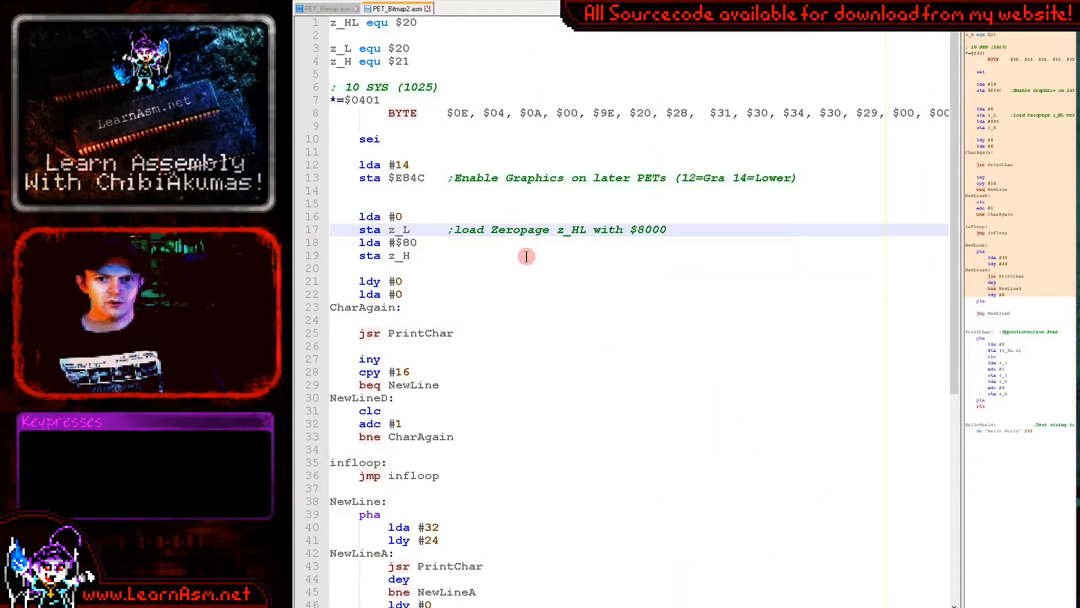
{"action": "scroll", "scroll_direction": "down", "scroll_amount": 3}
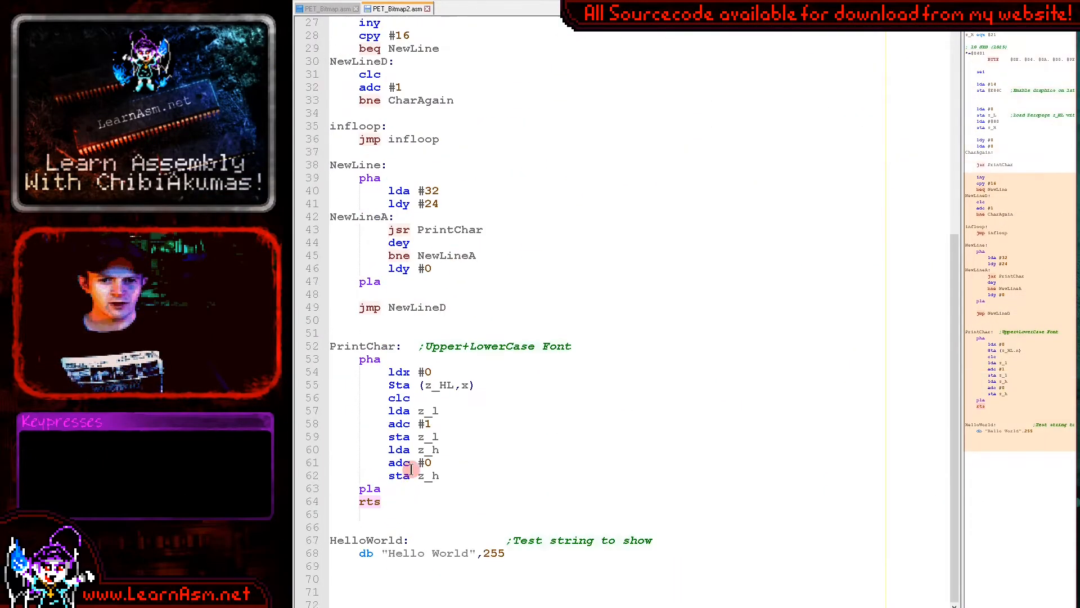
{"action": "scroll", "scroll_direction": "down", "scroll_amount": 3}
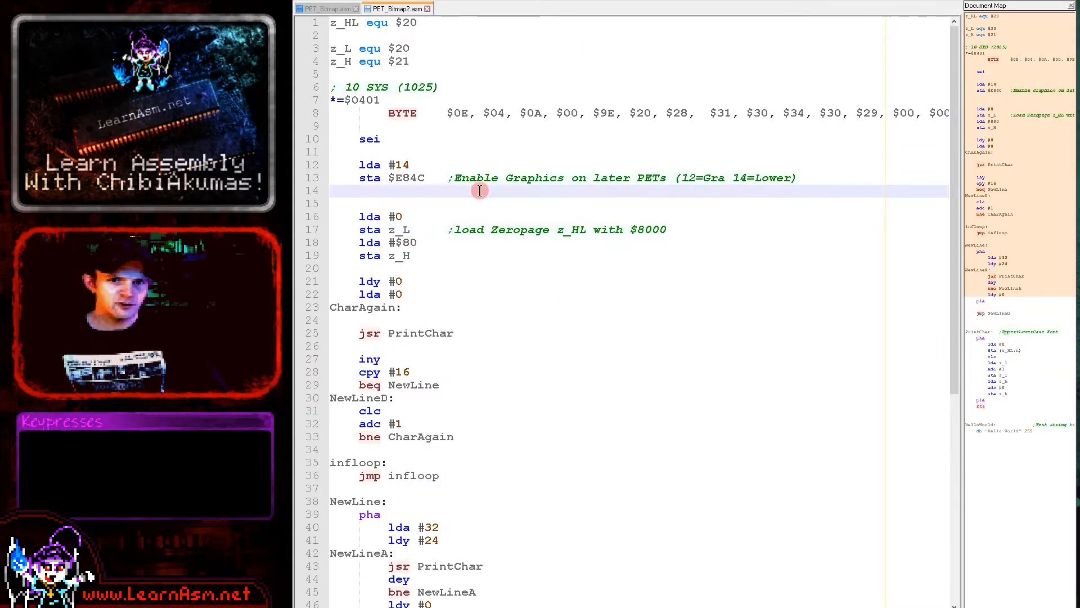
{"action": "key", "text": "f6"}
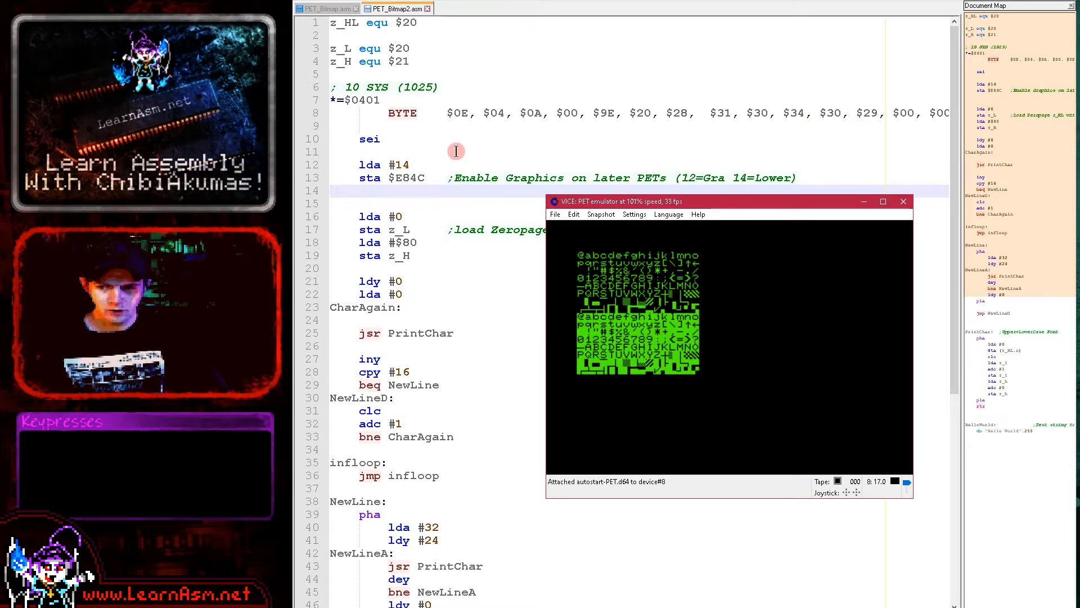
{"action": "mouse_move", "coordinate": [412, 188]}
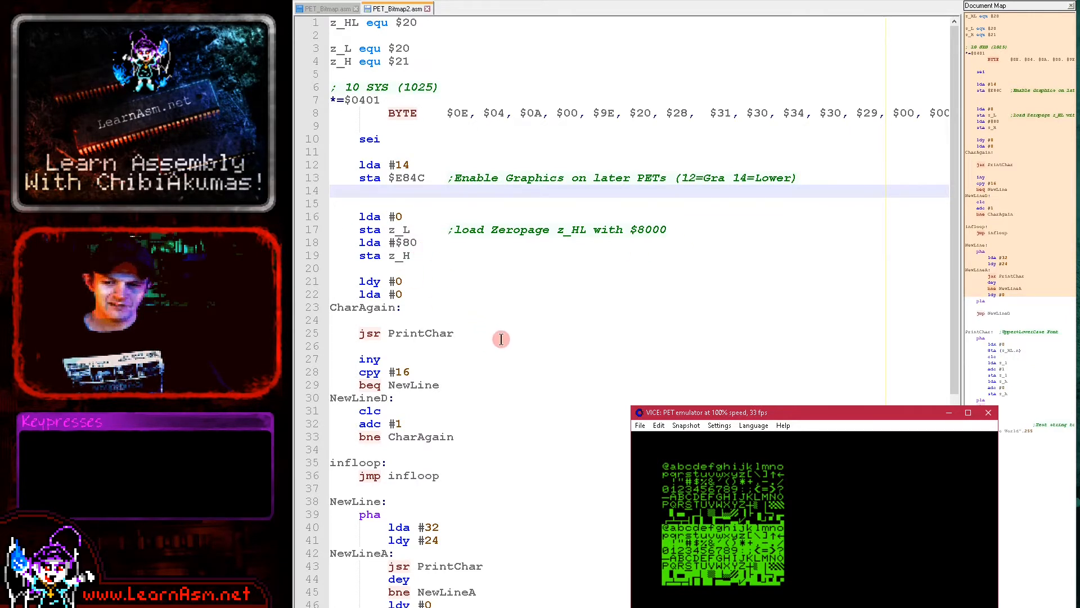
{"action": "mouse_move", "coordinate": [989, 413]}
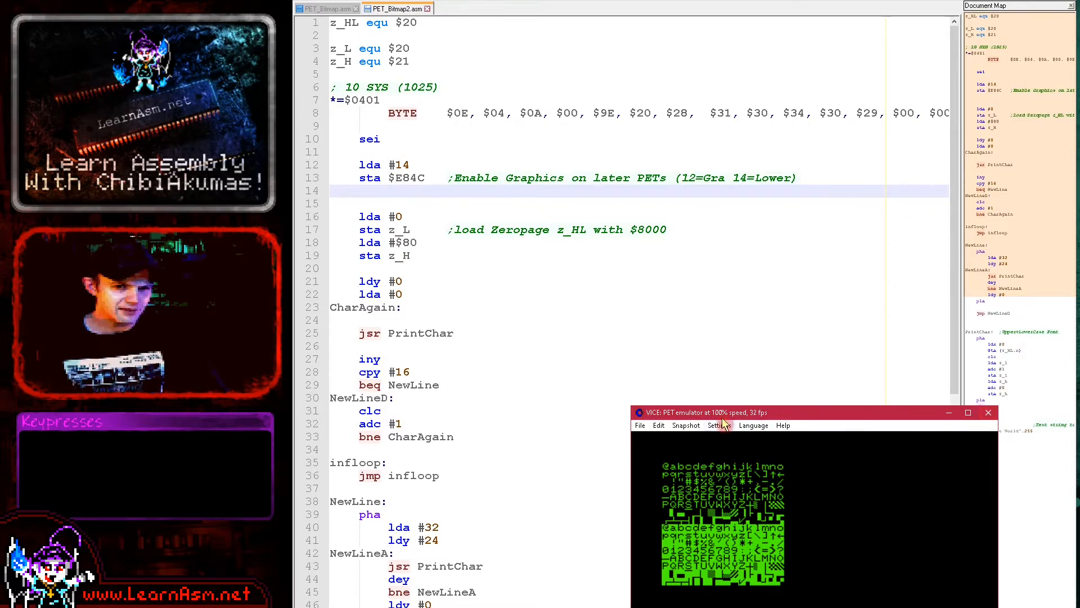
Step: Switch VICE's PET model settings to the 80-column PET 8032, rebooting to BASIC 4.0
{"action": "left_click", "coordinate": [612, 191]}
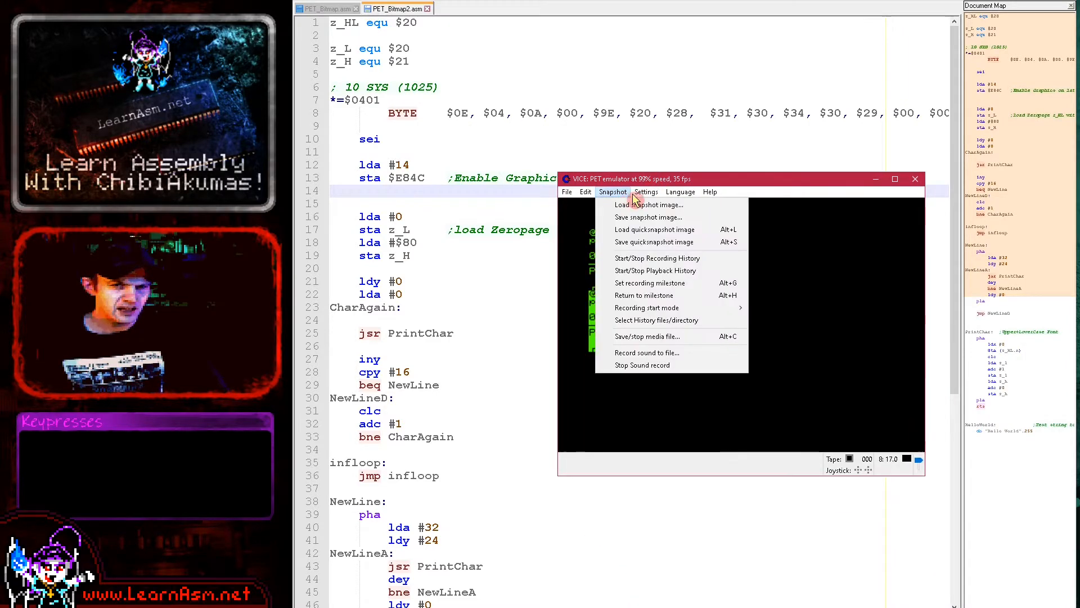
{"action": "left_click", "coordinate": [646, 191]}
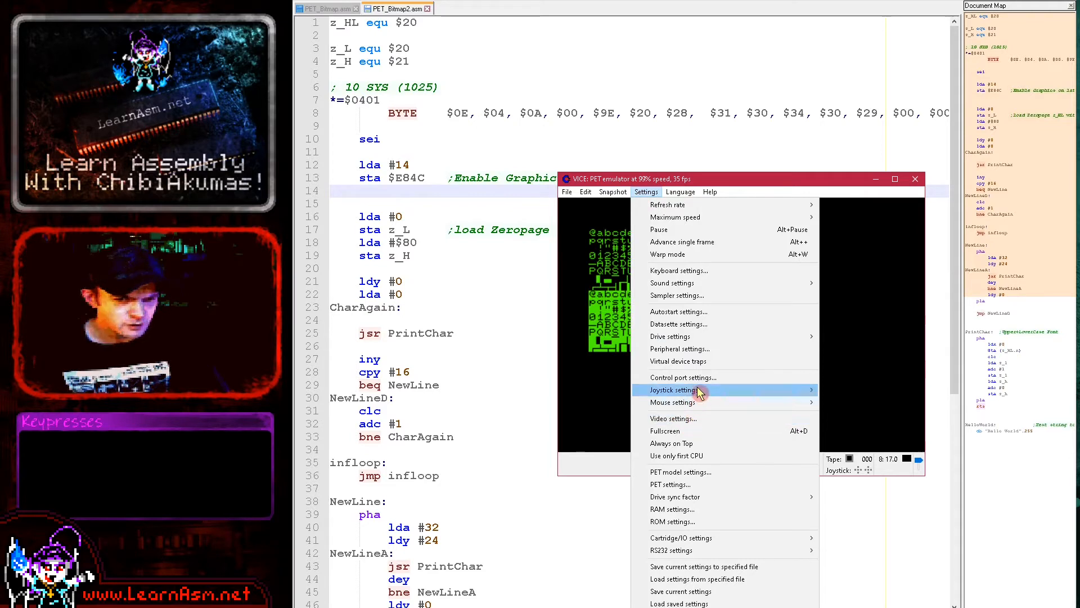
{"action": "mouse_move", "coordinate": [702, 456]}
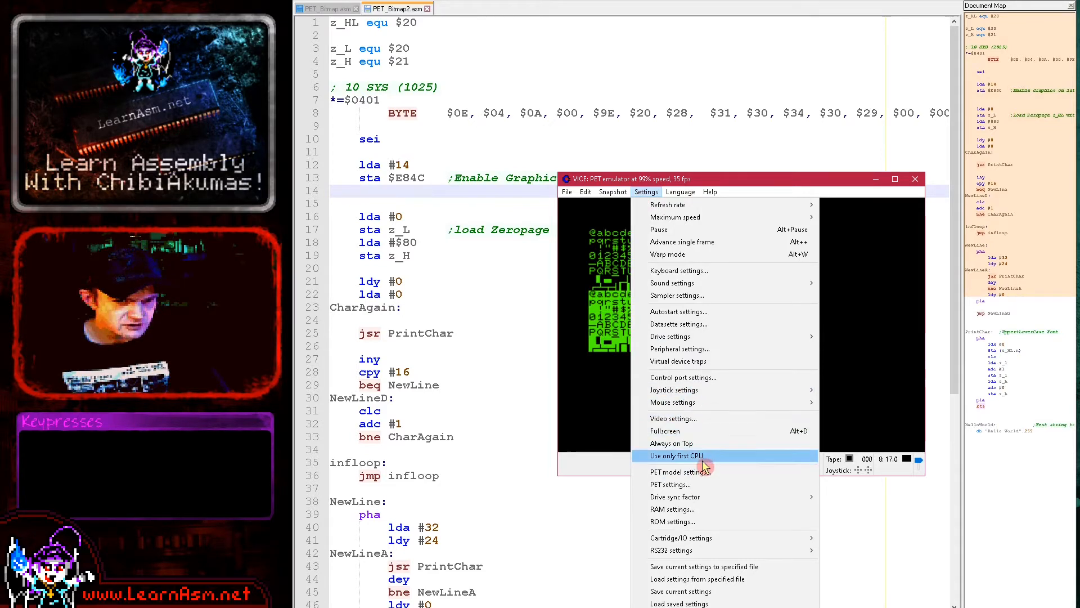
{"action": "left_click", "coordinate": [678, 471]}
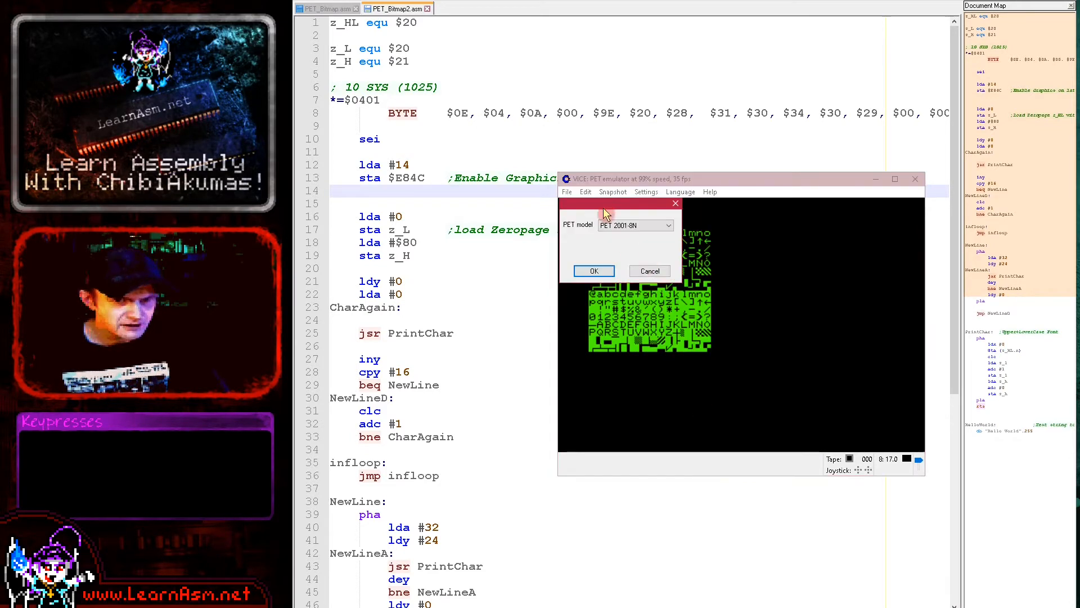
{"action": "left_click", "coordinate": [665, 225]}
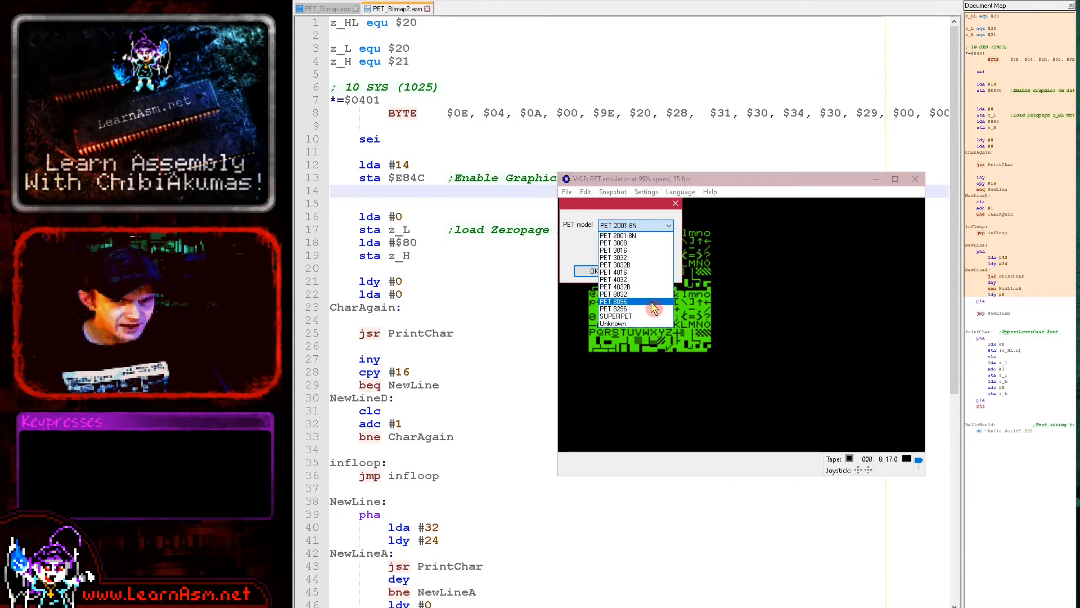
{"action": "left_click", "coordinate": [590, 271]}
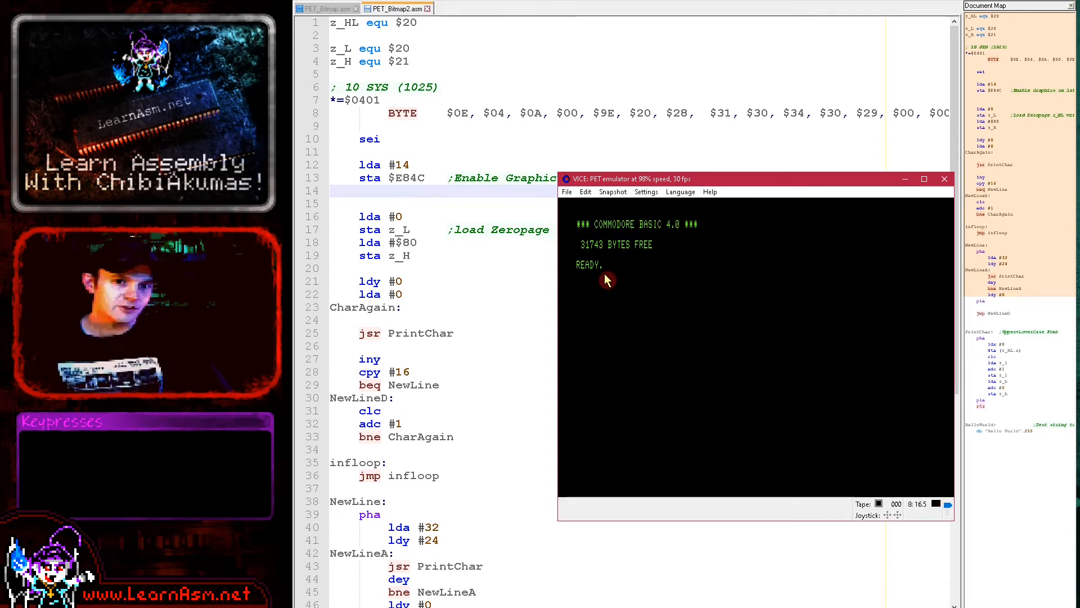
{"action": "left_click", "coordinate": [566, 192]}
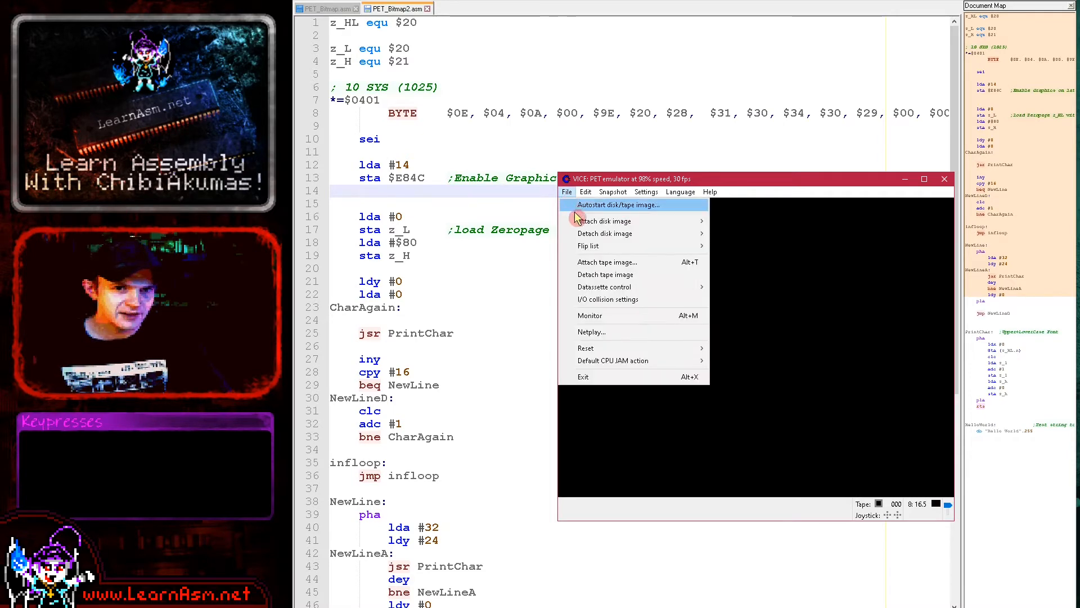
Step: Autostart Program.prg on the 80-column PET so it displays the character blocks
{"action": "left_click", "coordinate": [618, 205]}
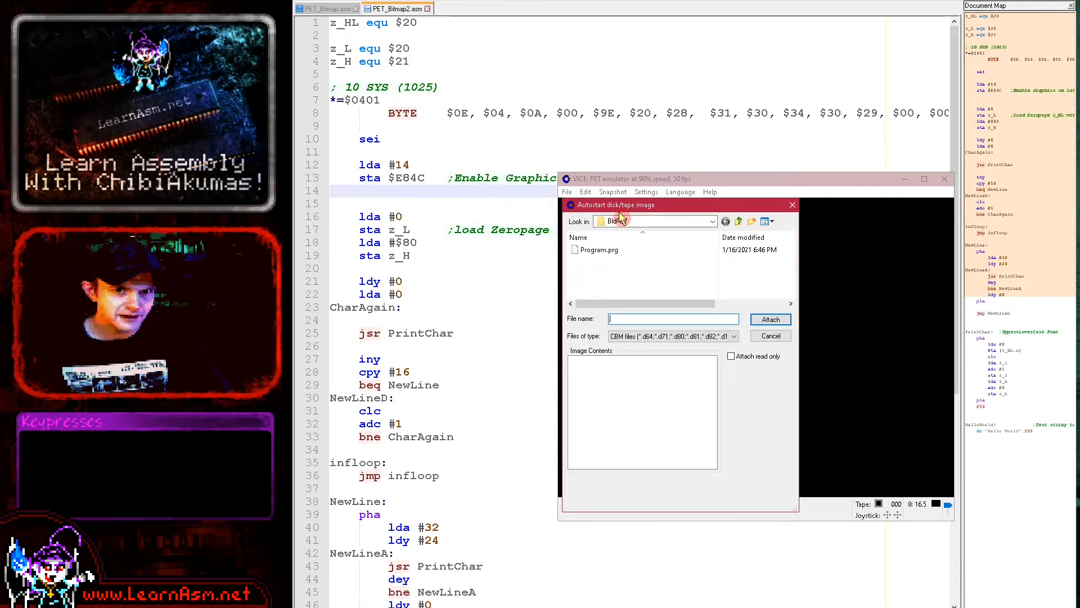
{"action": "left_click", "coordinate": [770, 319]}
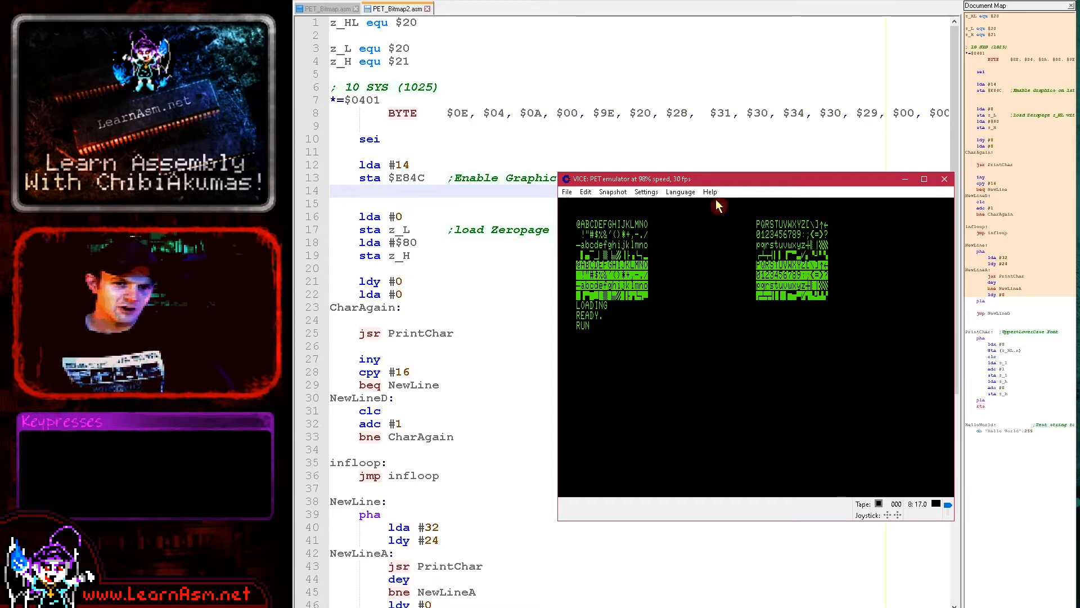
{"action": "mouse_move", "coordinate": [696, 262]}
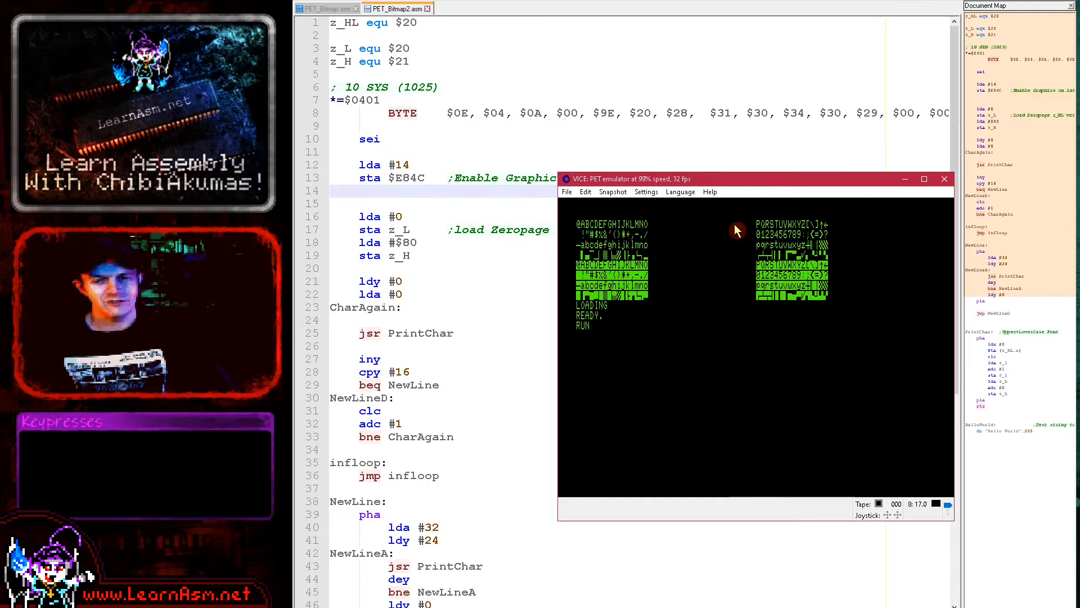
{"action": "mouse_move", "coordinate": [757, 205]}
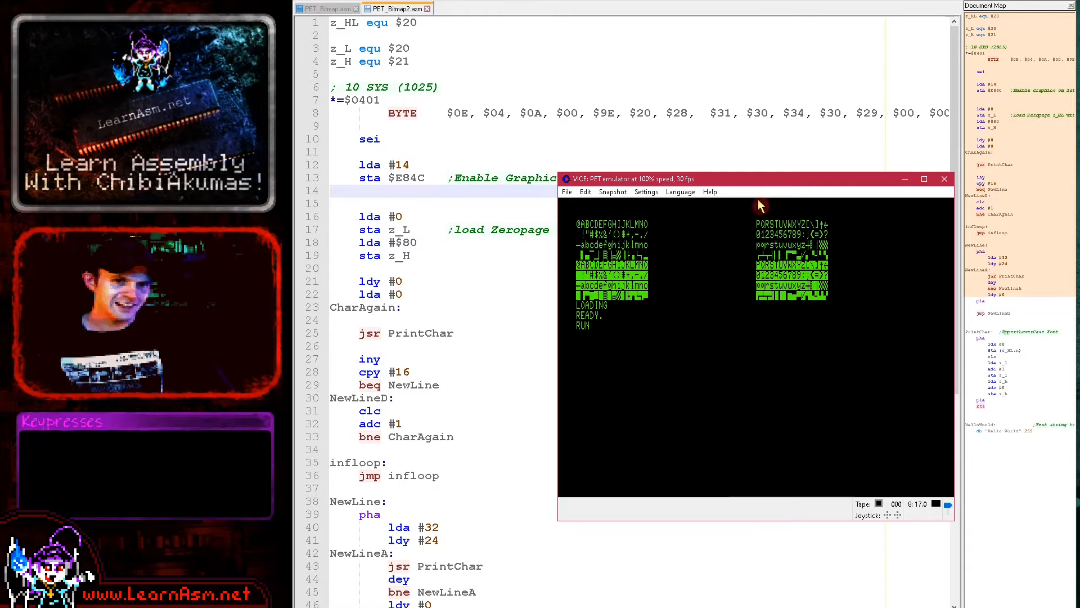
{"action": "mouse_move", "coordinate": [713, 327]}
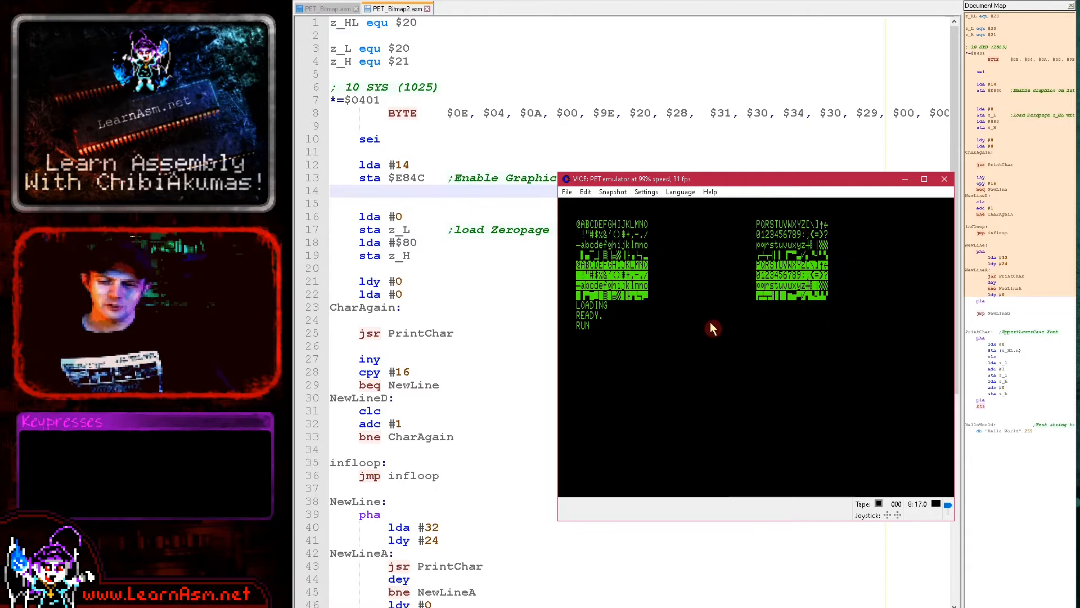
{"action": "mouse_move", "coordinate": [806, 251]}
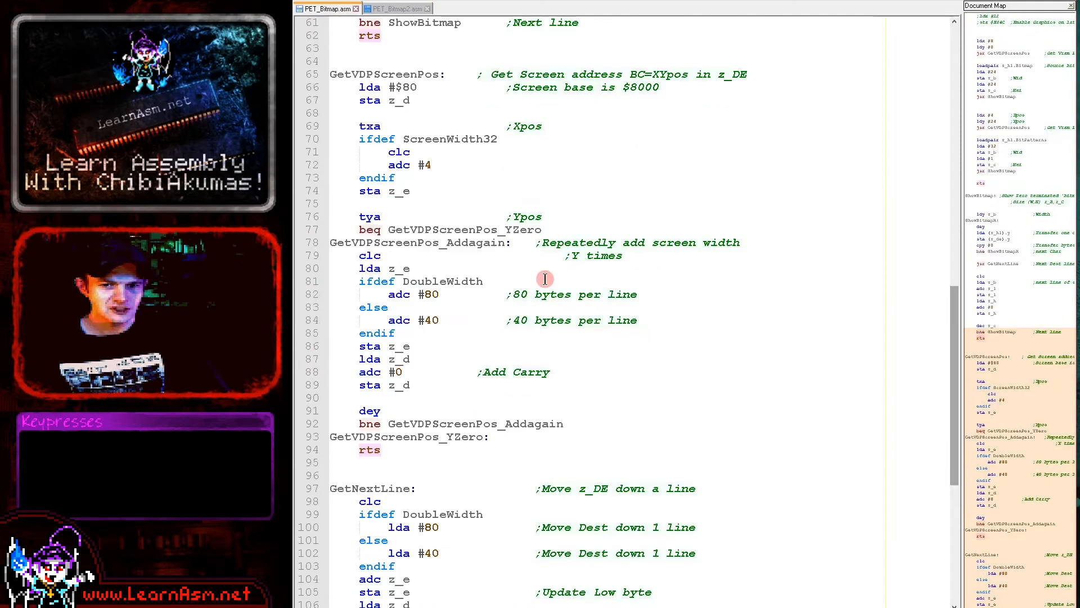
{"action": "scroll", "scroll_direction": "down", "scroll_amount": 3}
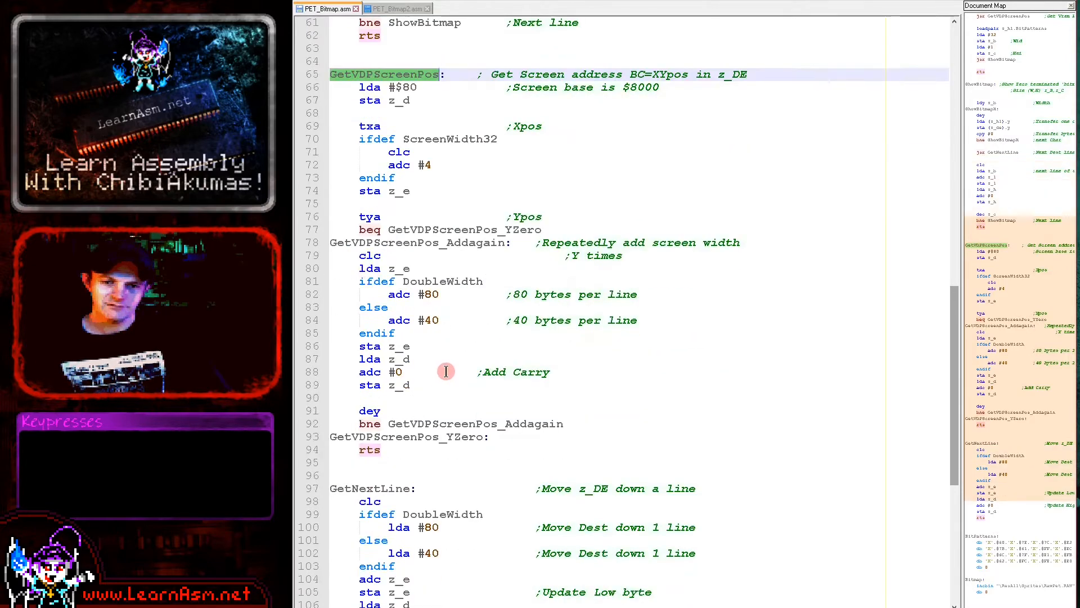
{"action": "scroll", "scroll_direction": "down", "scroll_amount": 3}
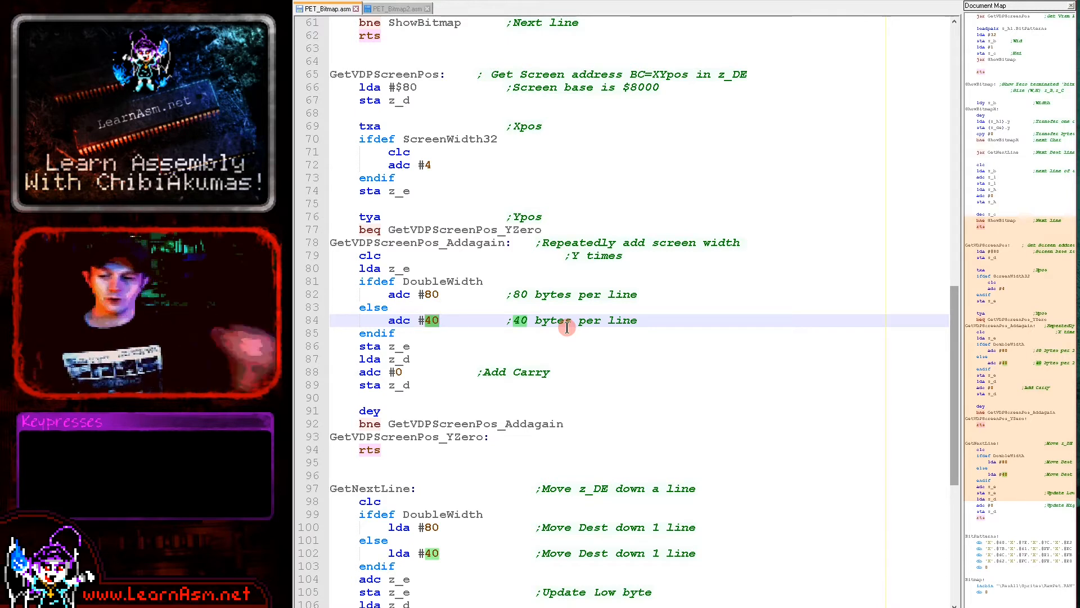
{"action": "mouse_move", "coordinate": [389, 235]}
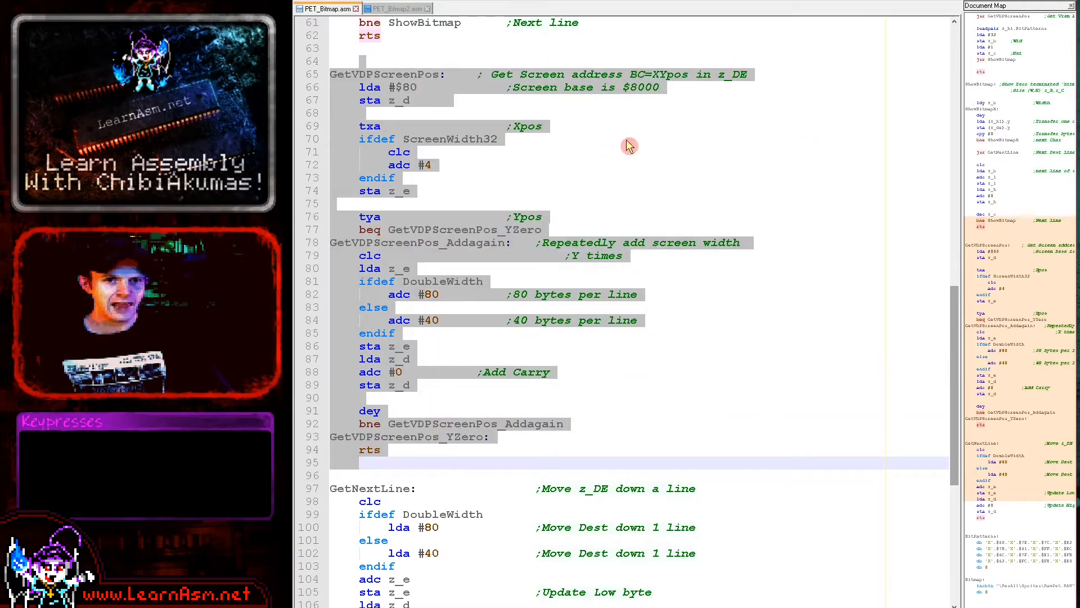
{"action": "scroll", "scroll_direction": "down", "scroll_amount": 3}
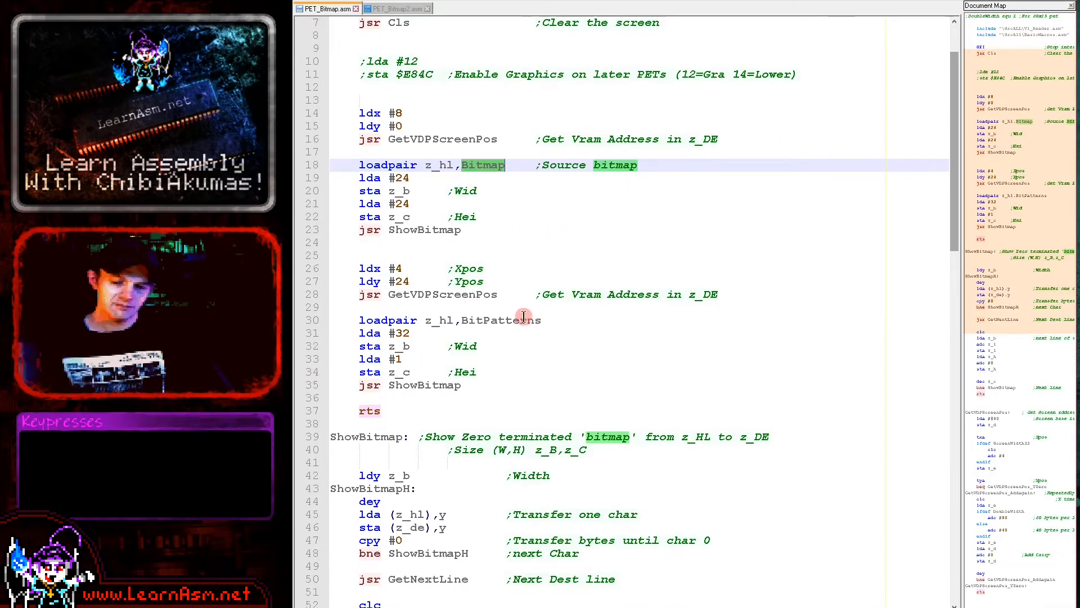
{"action": "scroll", "scroll_direction": "down", "scroll_amount": 3}
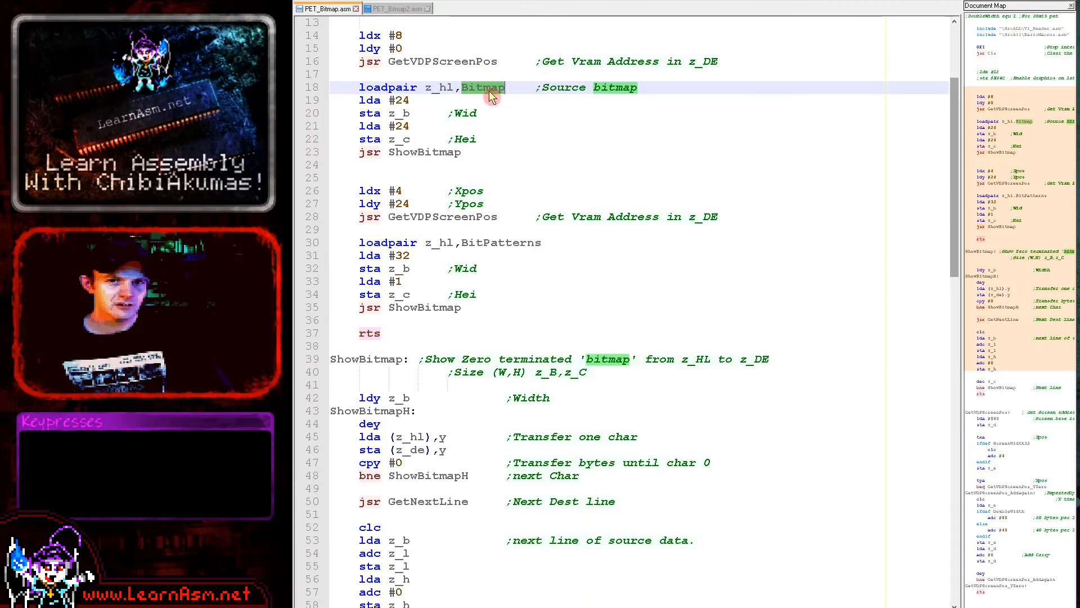
{"action": "scroll", "scroll_direction": "down", "scroll_amount": 3}
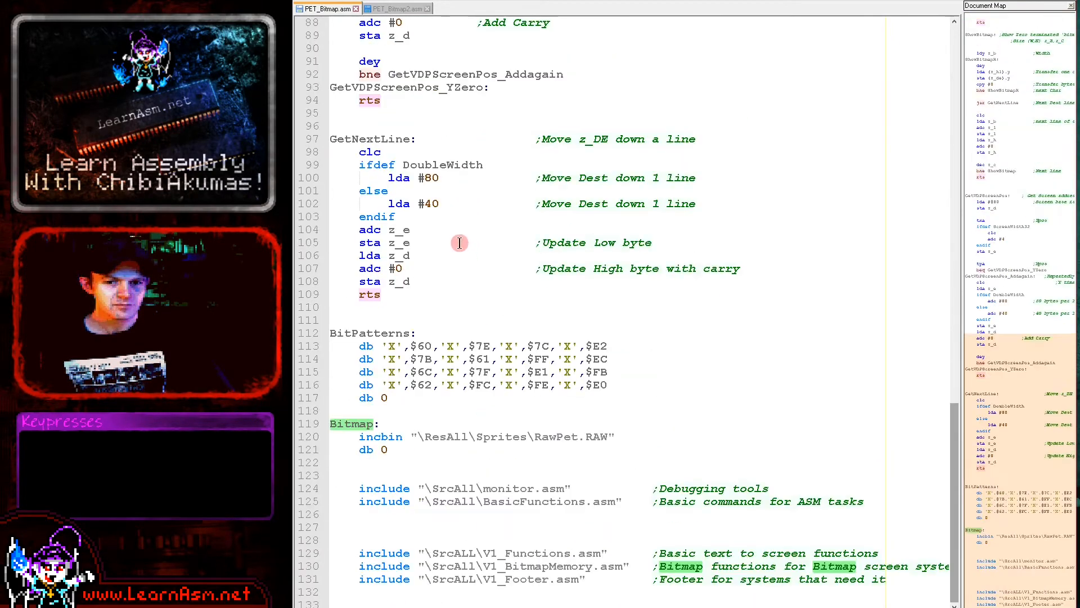
{"action": "left_click", "coordinate": [561, 437]}
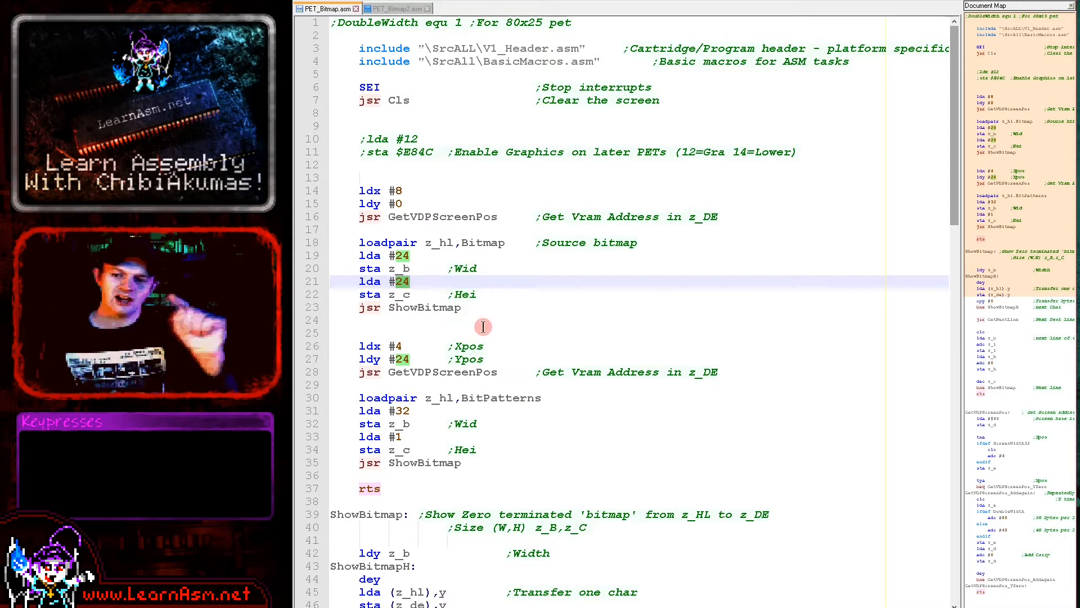
{"action": "mouse_move", "coordinate": [420, 240]}
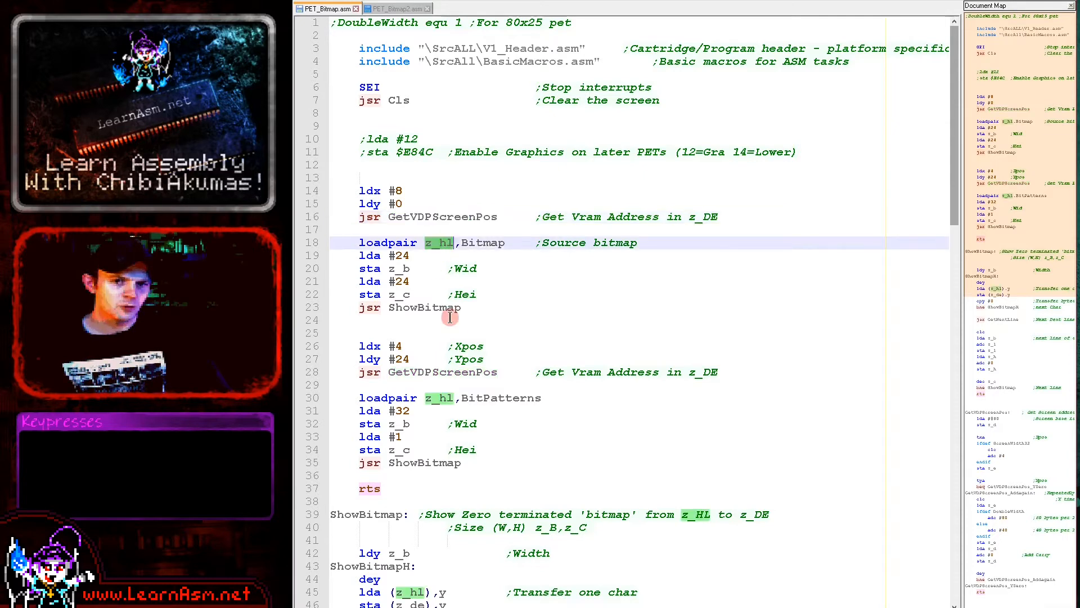
{"action": "scroll", "scroll_direction": "down", "scroll_amount": 3}
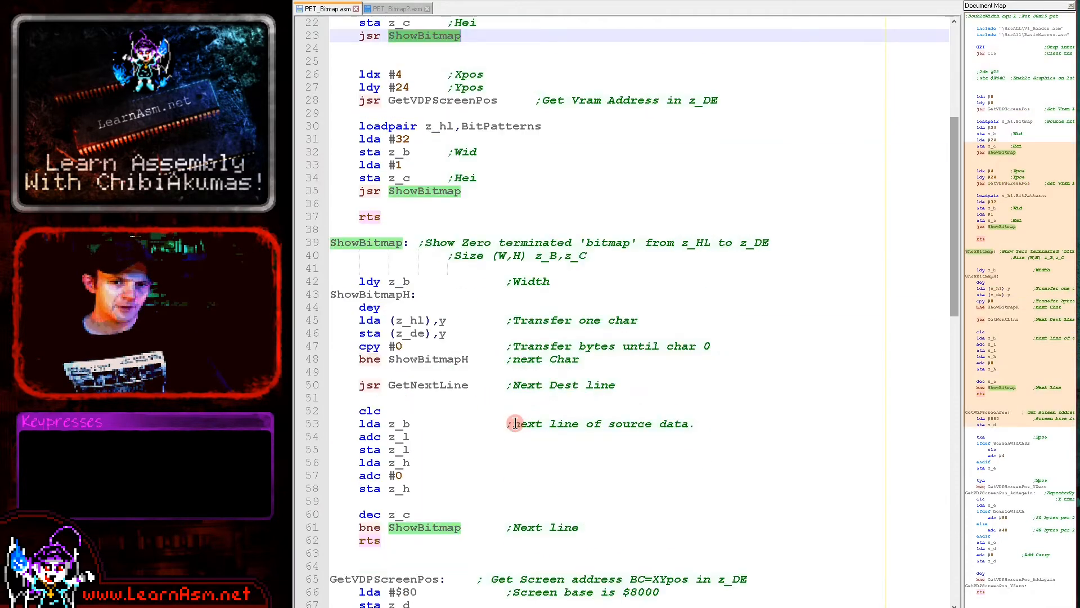
{"action": "scroll", "scroll_direction": "down", "scroll_amount": 3}
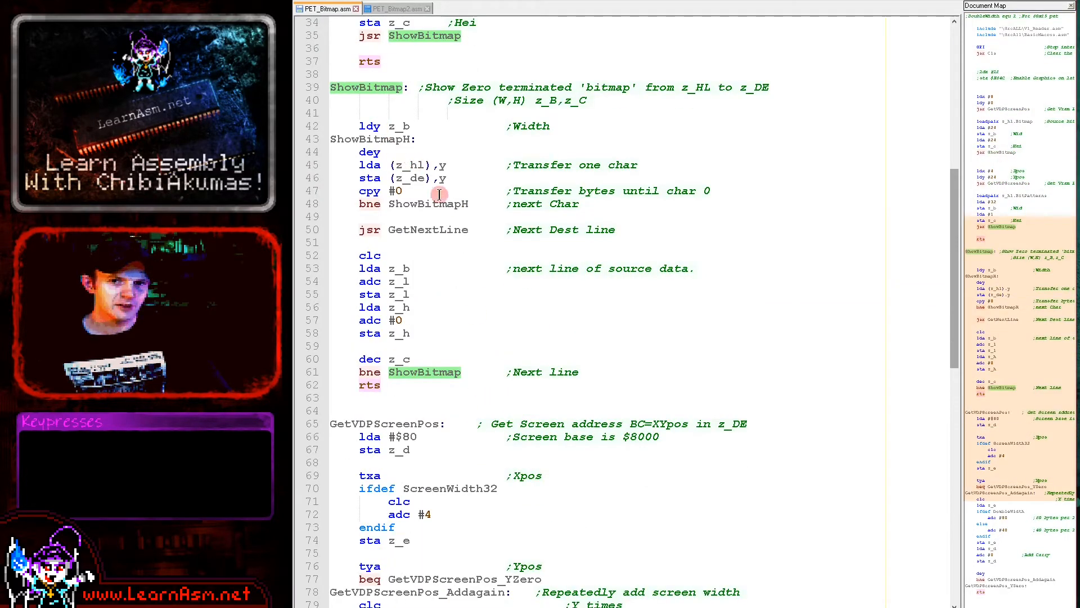
{"action": "left_click", "coordinate": [413, 164]}
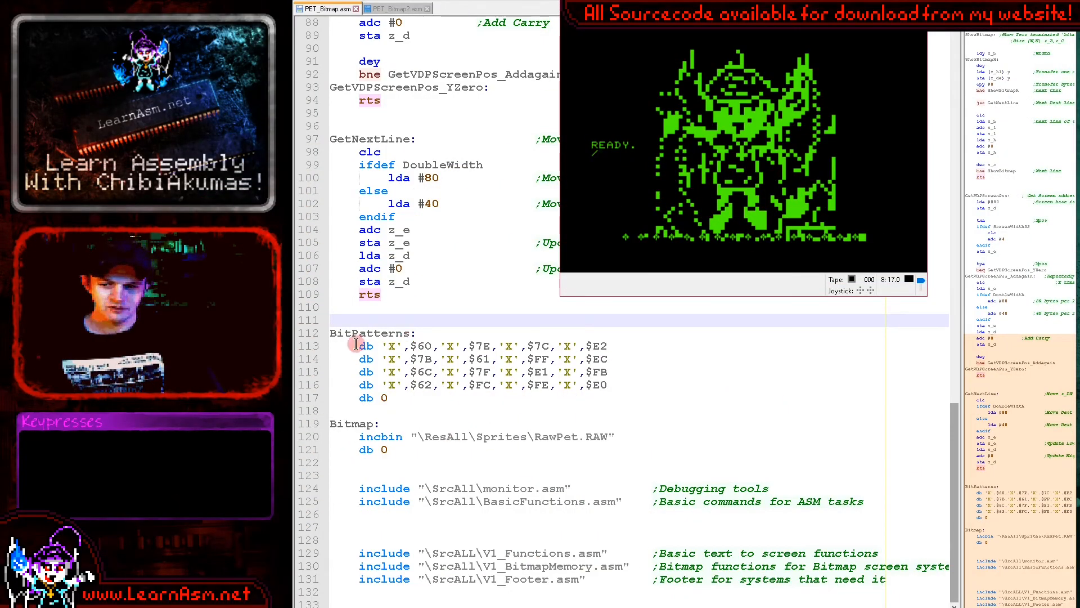
{"action": "mouse_move", "coordinate": [577, 425]}
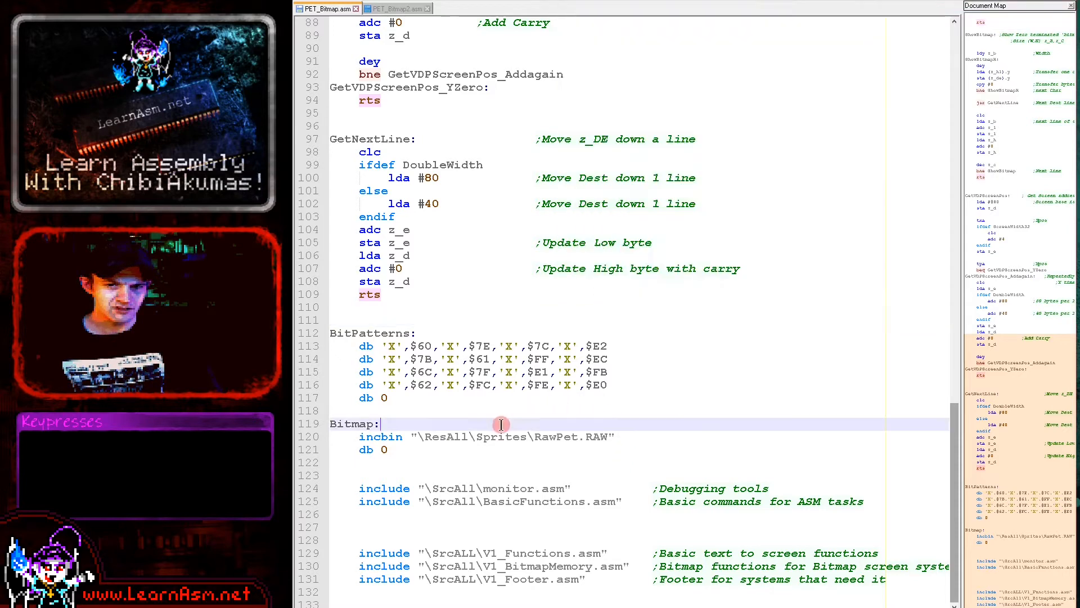
Step: Switch to the VICE window showing the Chibiko picture drawn from 2x2 blocks
{"action": "key", "text": "alt+Tab"}
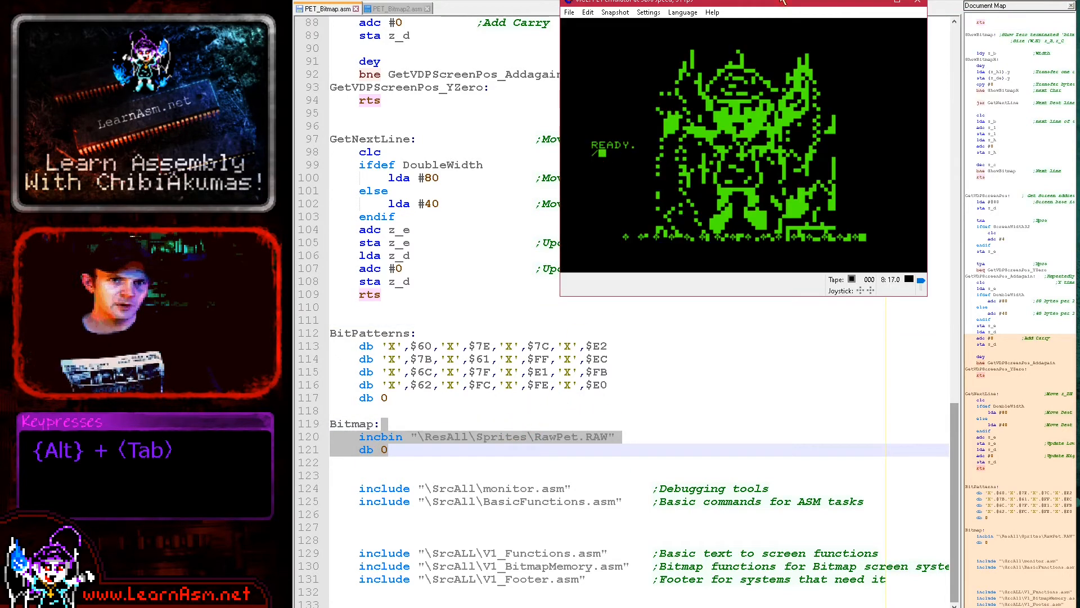
{"action": "left_click", "coordinate": [782, 2]}
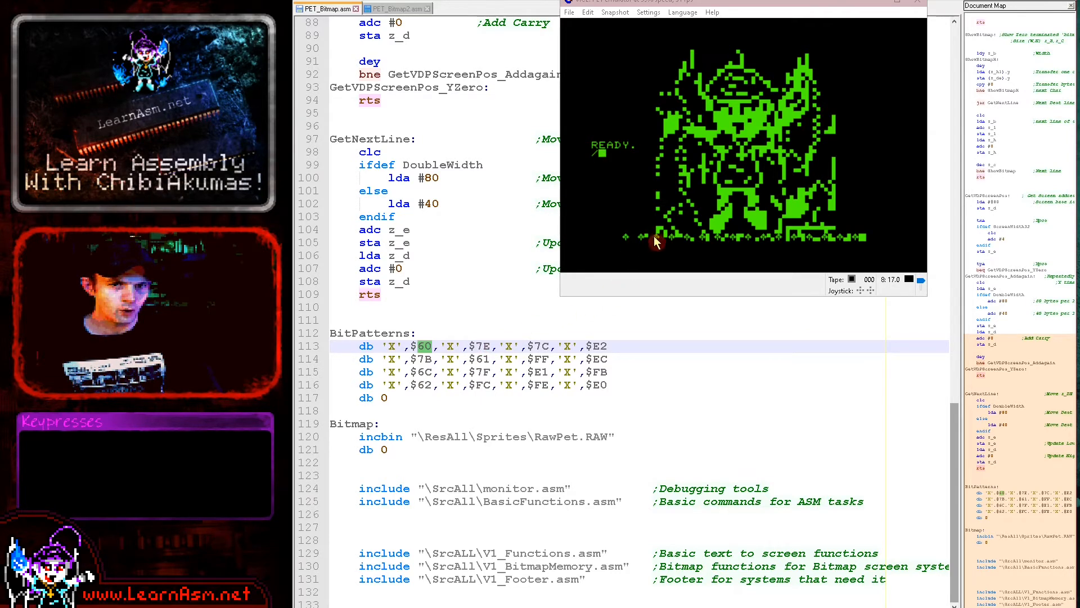
{"action": "mouse_move", "coordinate": [805, 238]}
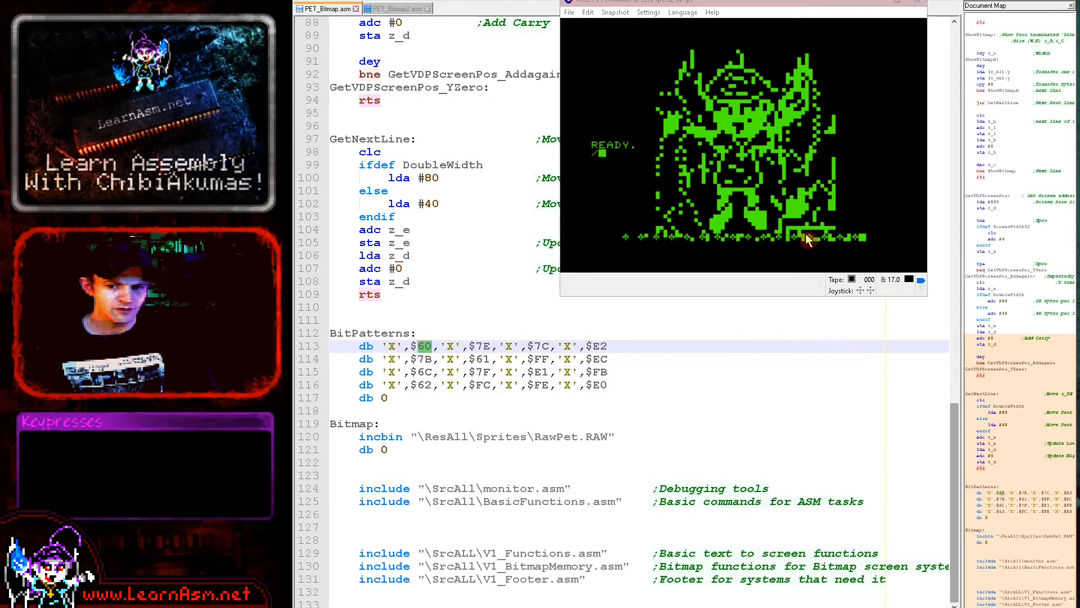
{"action": "mouse_move", "coordinate": [672, 250]}
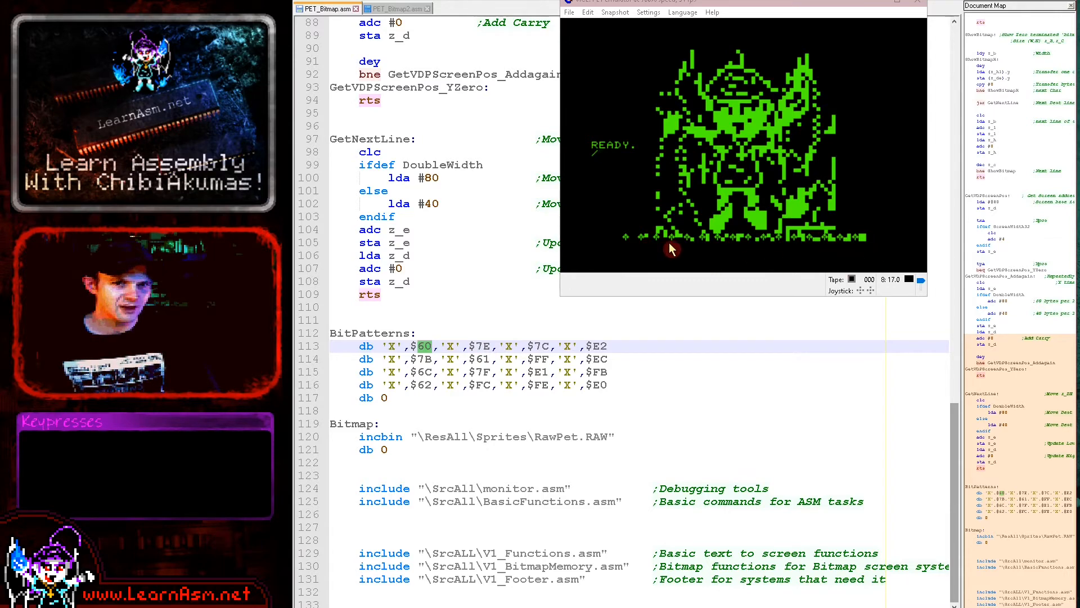
{"action": "mouse_move", "coordinate": [710, 219]}
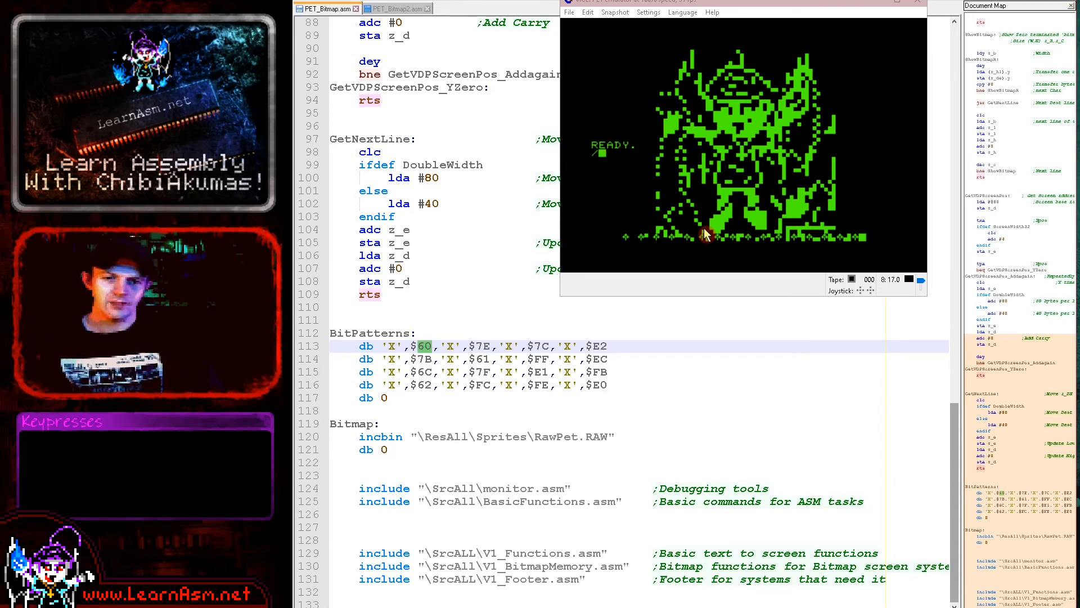
{"action": "mouse_move", "coordinate": [757, 101]}
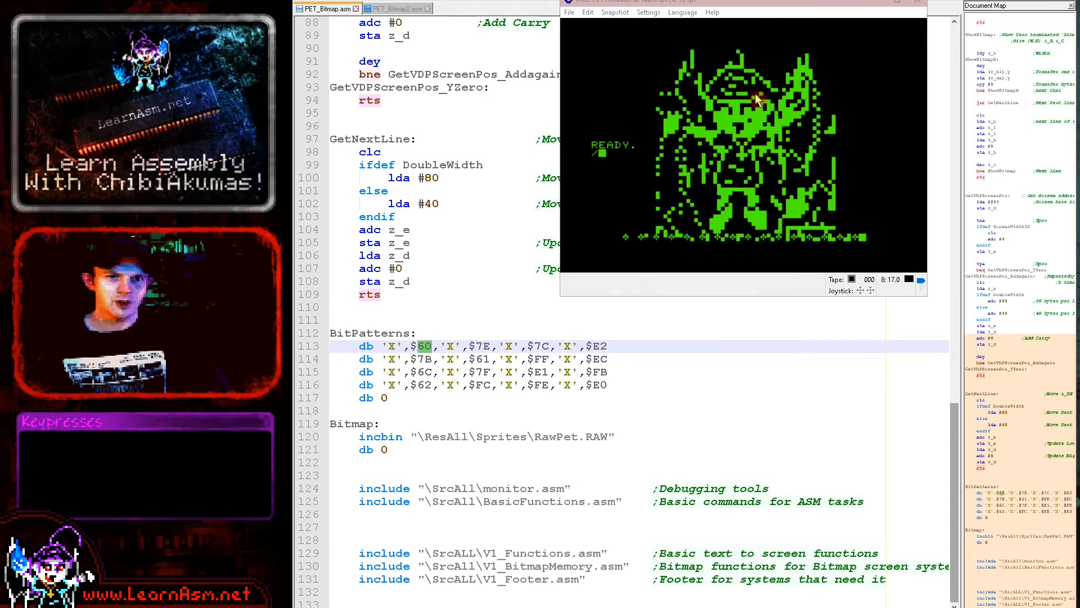
{"action": "mouse_move", "coordinate": [668, 316]}
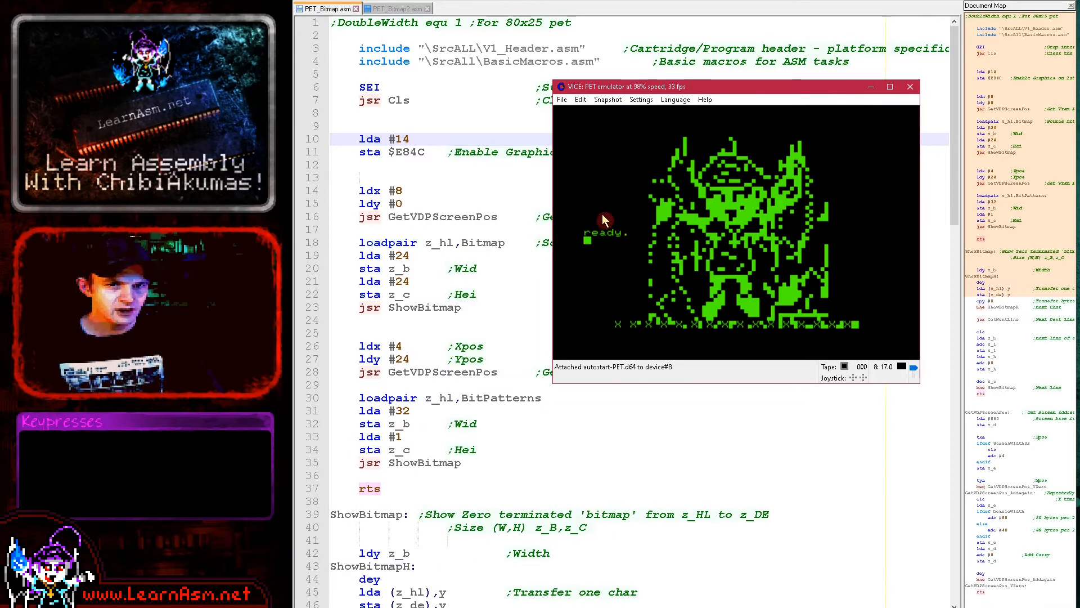
{"action": "mouse_move", "coordinate": [613, 331]}
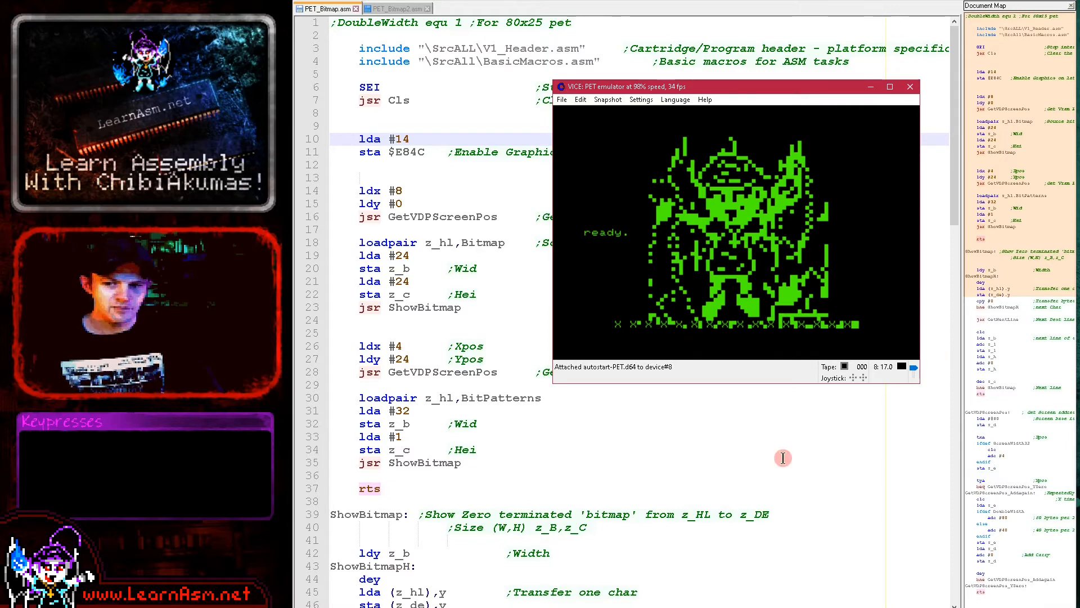
{"action": "mouse_move", "coordinate": [763, 364]}
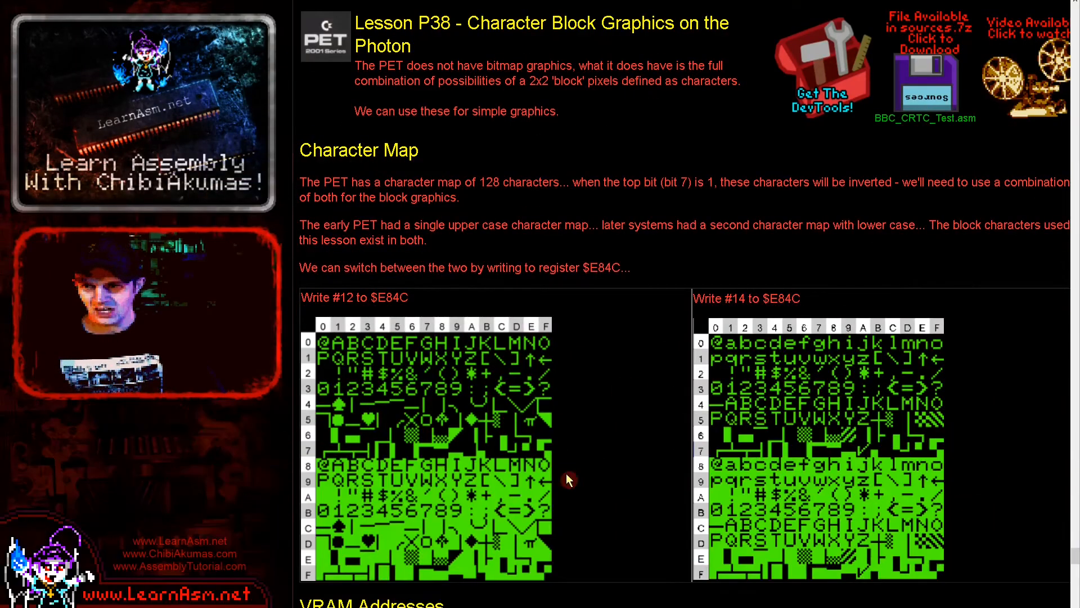
{"action": "mouse_move", "coordinate": [847, 482]}
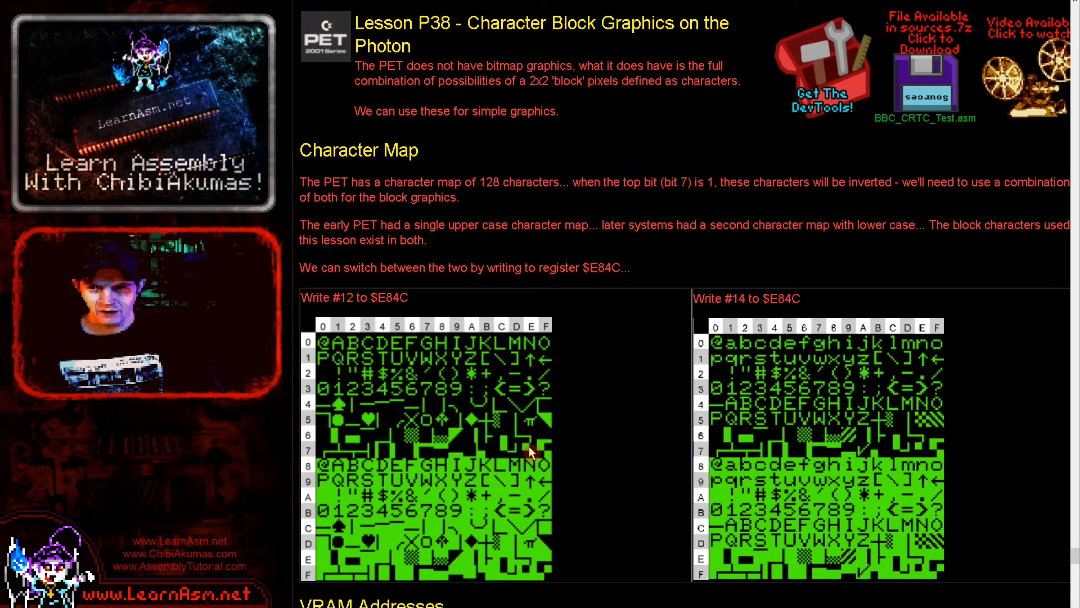
{"action": "mouse_move", "coordinate": [734, 495]}
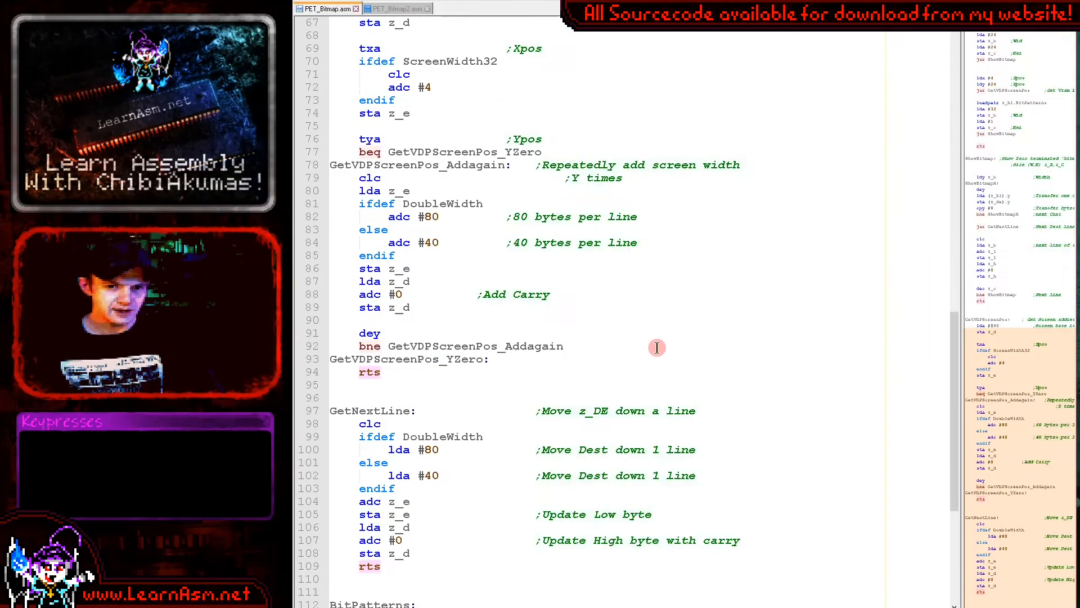
Step: Scroll through the lesson's PET character map tables and back to PET_Bitmap.asm
{"action": "scroll", "scroll_direction": "down", "scroll_amount": 3}
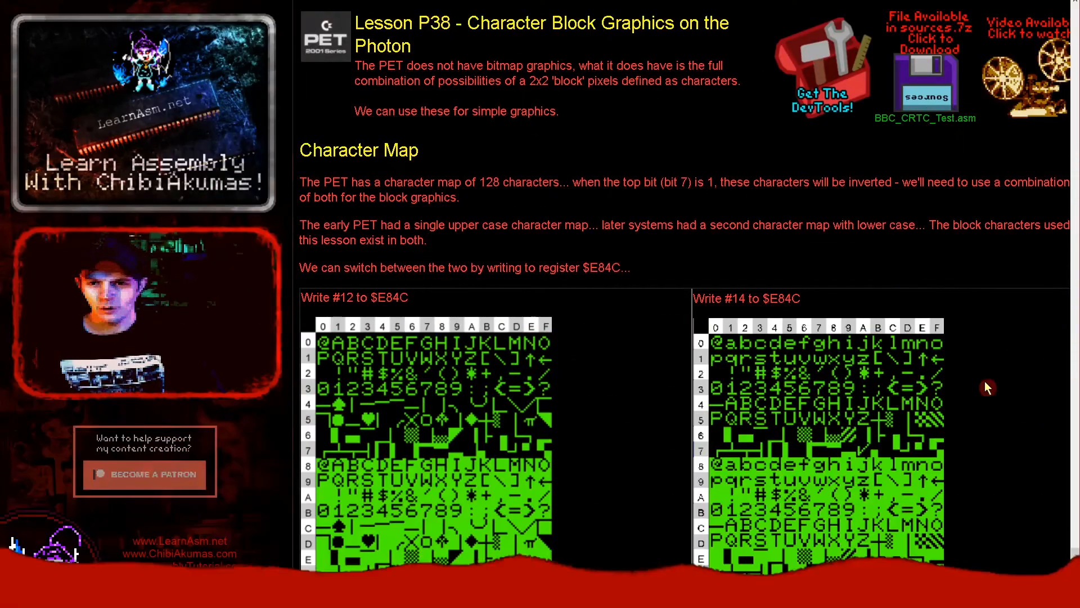
{"action": "scroll", "scroll_direction": "down", "scroll_amount": 3}
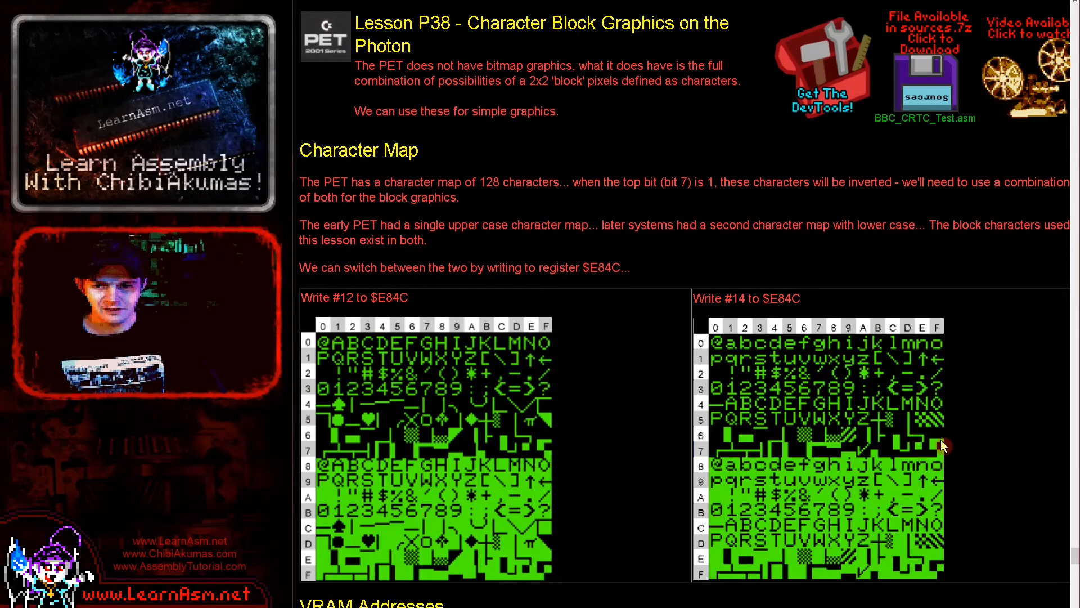
{"action": "mouse_move", "coordinate": [948, 574]}
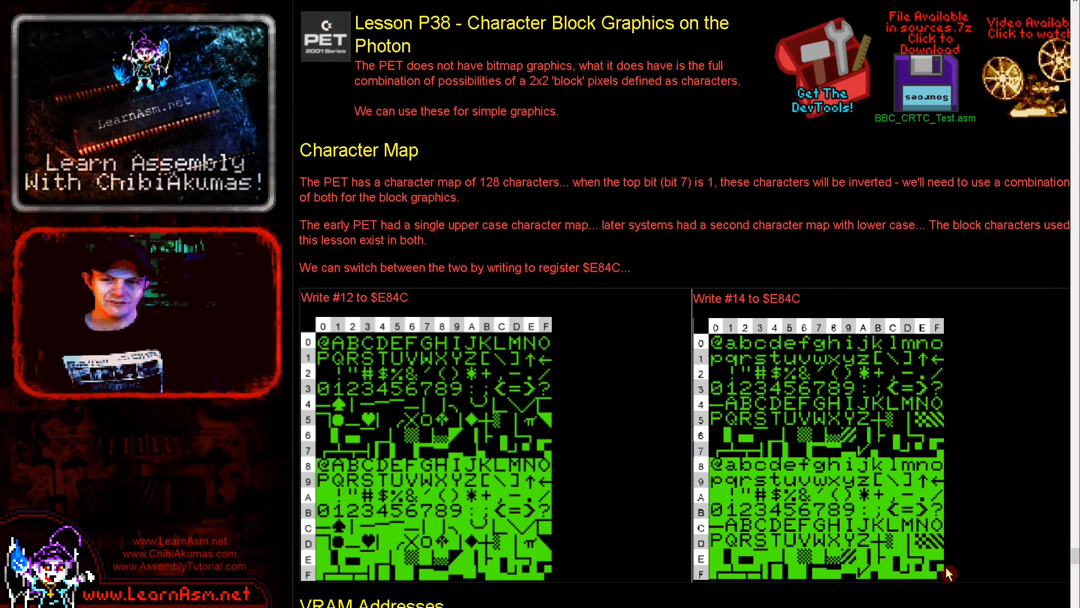
{"action": "mouse_move", "coordinate": [956, 539]}
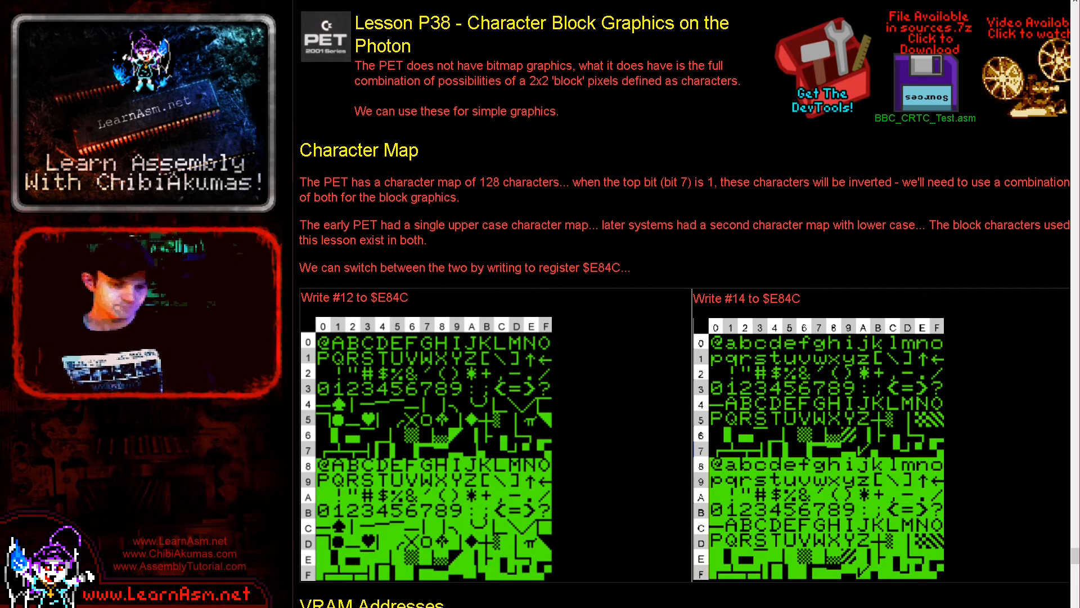
{"action": "scroll", "scroll_direction": "down", "scroll_amount": 3}
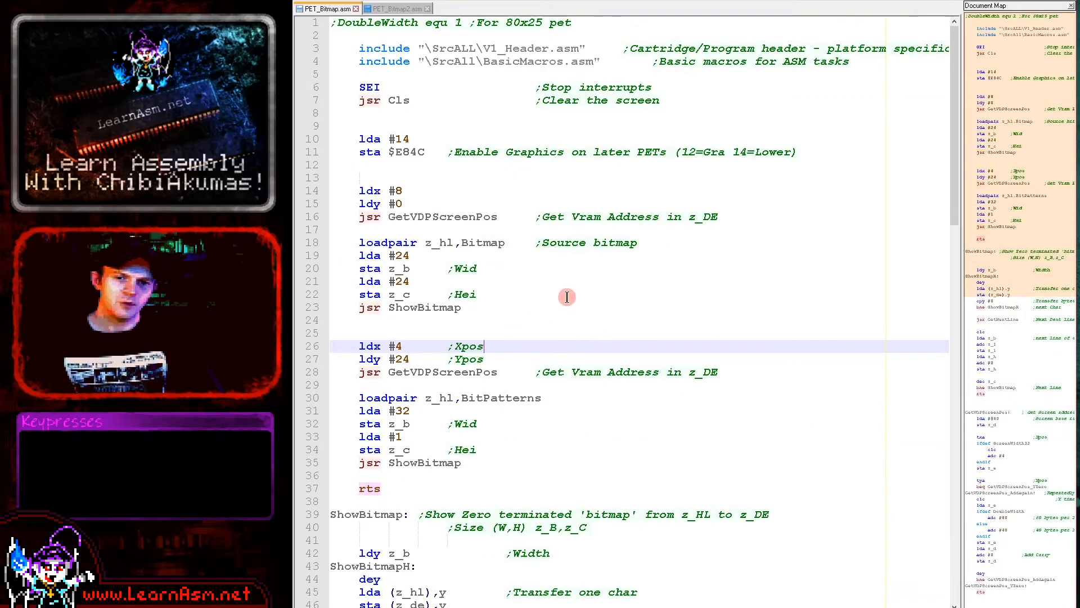
Step: Enable DoubleWidth equ 1, run the build, then change VICE to an 80-column PET model
{"action": "key", "text": "Escape"}
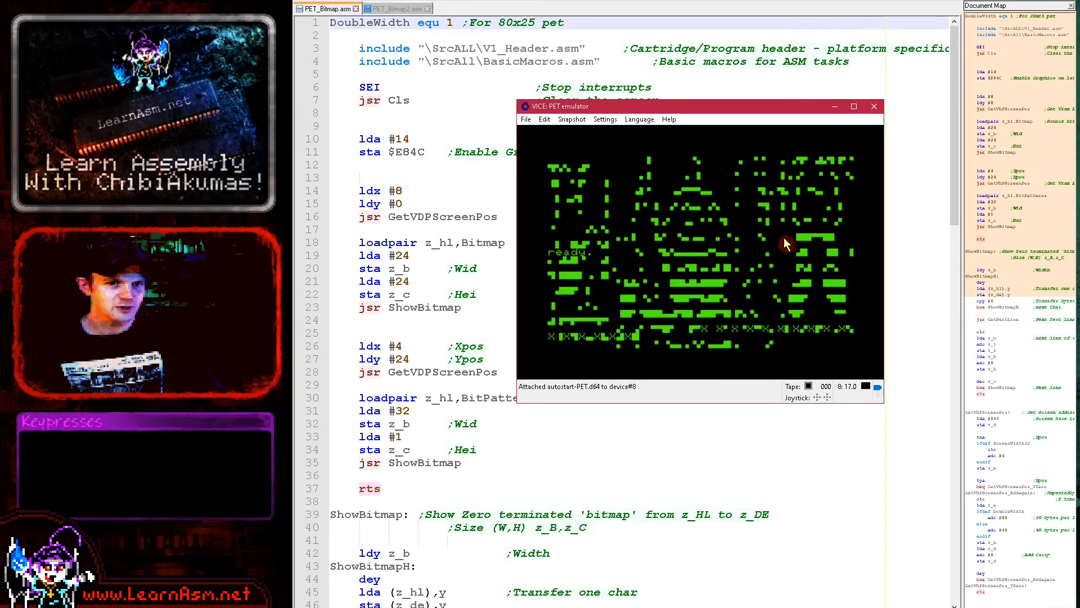
{"action": "mouse_move", "coordinate": [760, 332]}
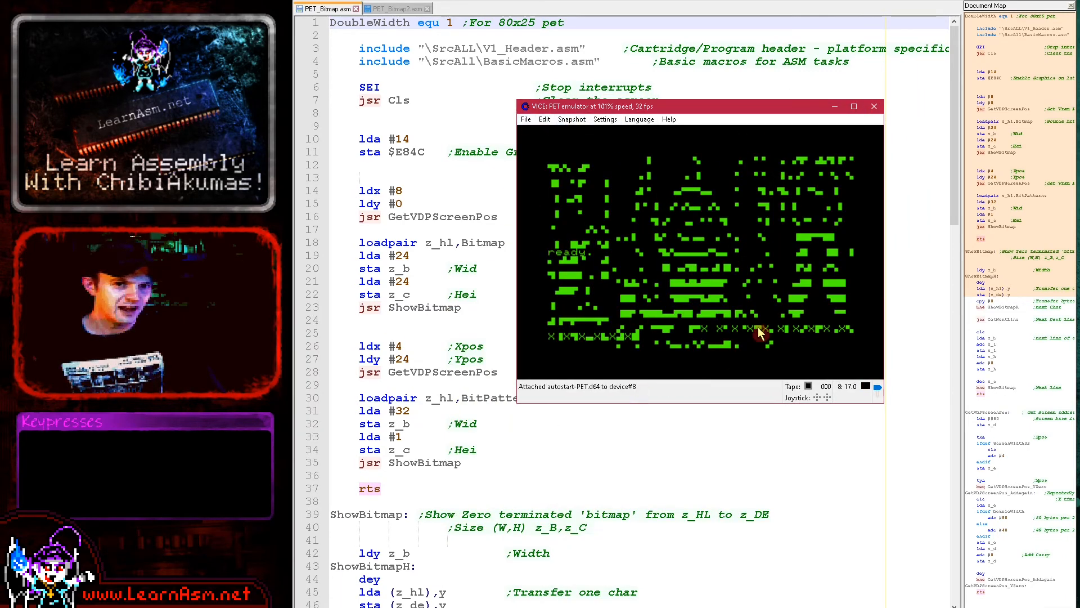
{"action": "mouse_move", "coordinate": [727, 347]}
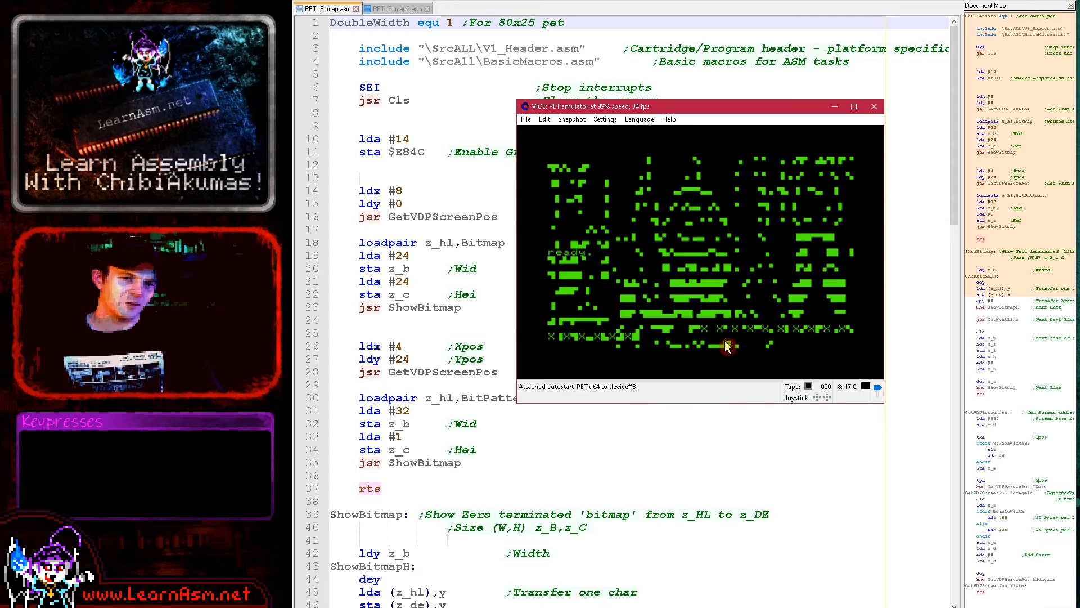
{"action": "mouse_move", "coordinate": [599, 134]}
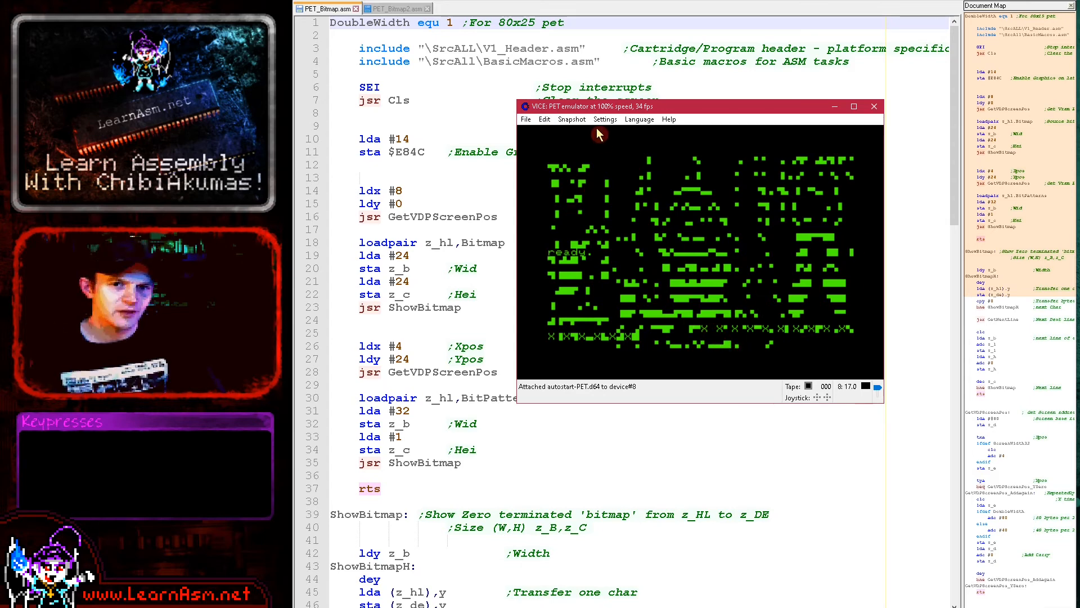
{"action": "left_click", "coordinate": [605, 120]}
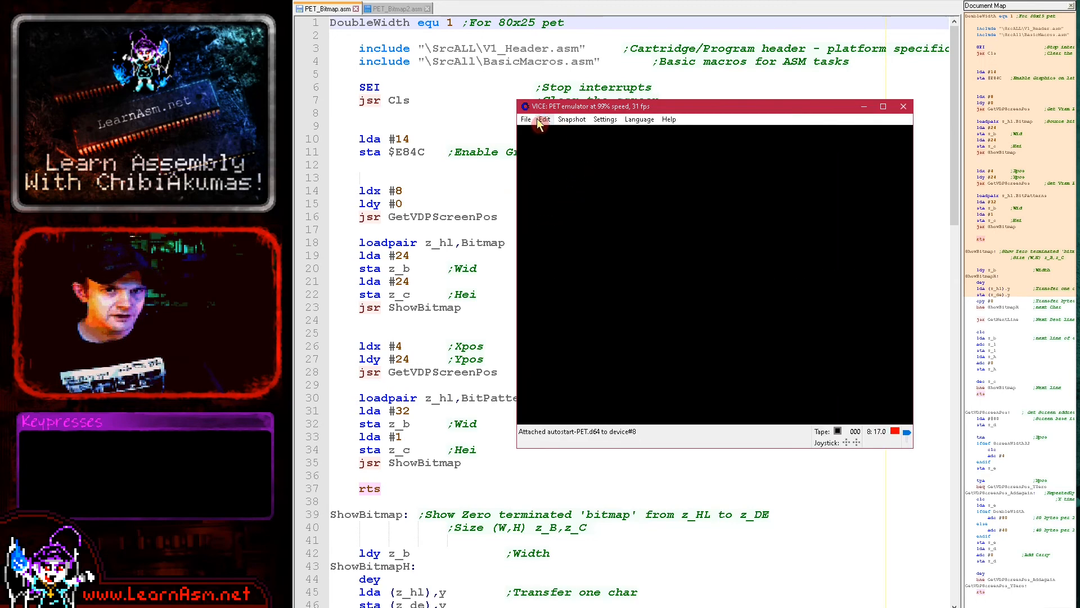
Step: Autostart Program.prg so the 80-column PET draws the Chibiko bitmap, then close VICE
{"action": "left_click", "coordinate": [525, 119]}
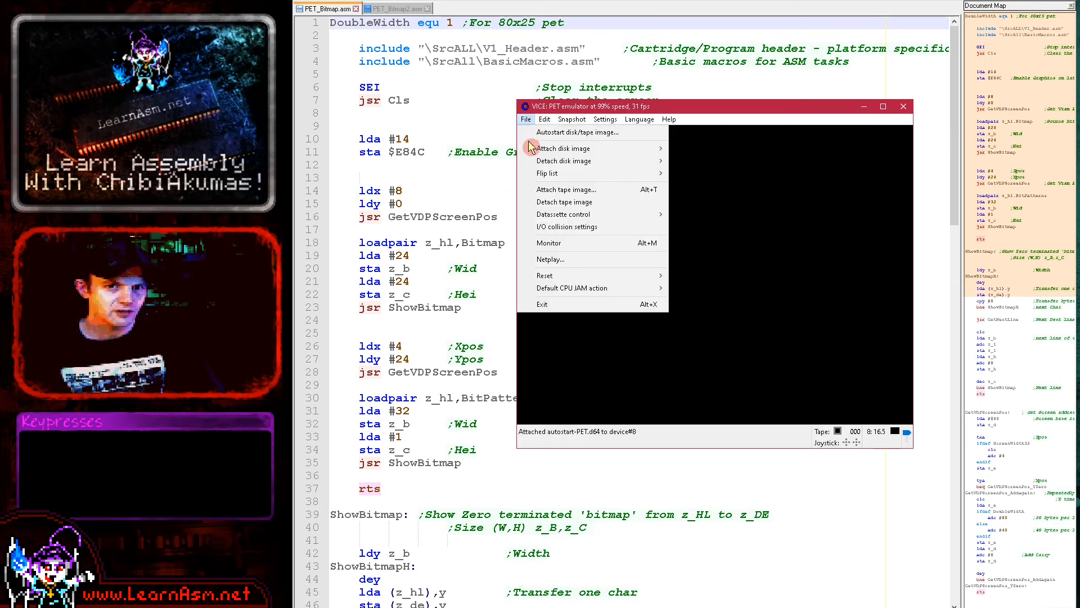
{"action": "mouse_move", "coordinate": [578, 260]}
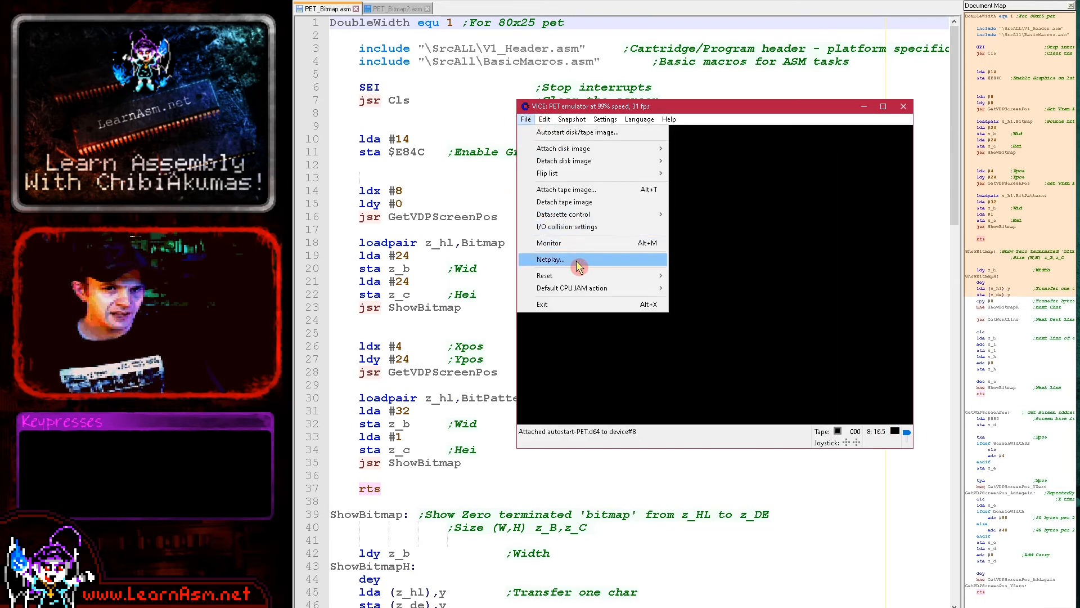
{"action": "left_click", "coordinate": [581, 133]}
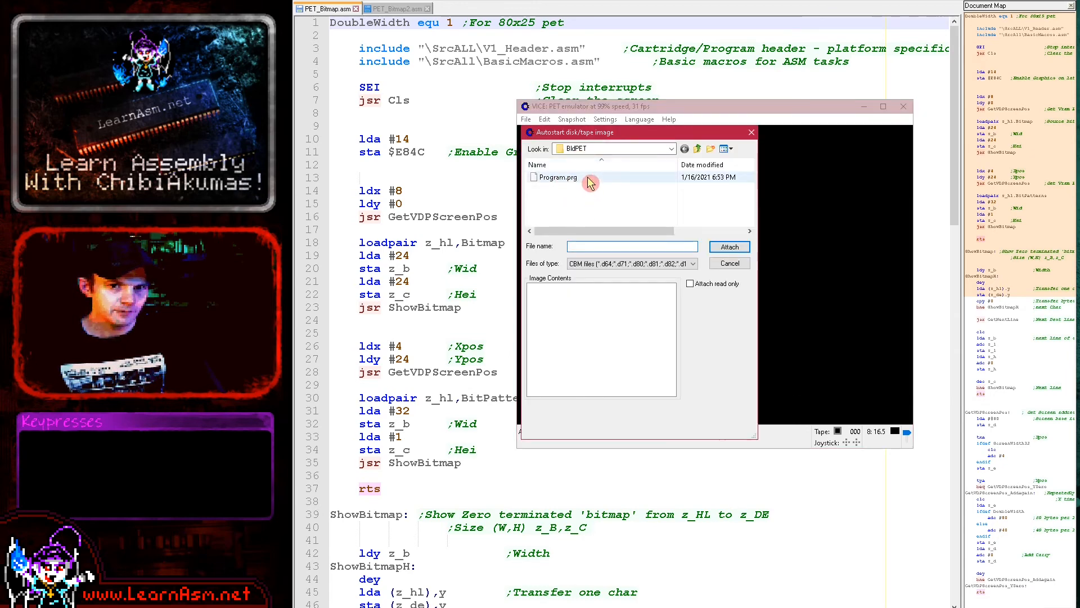
{"action": "left_click", "coordinate": [728, 246]}
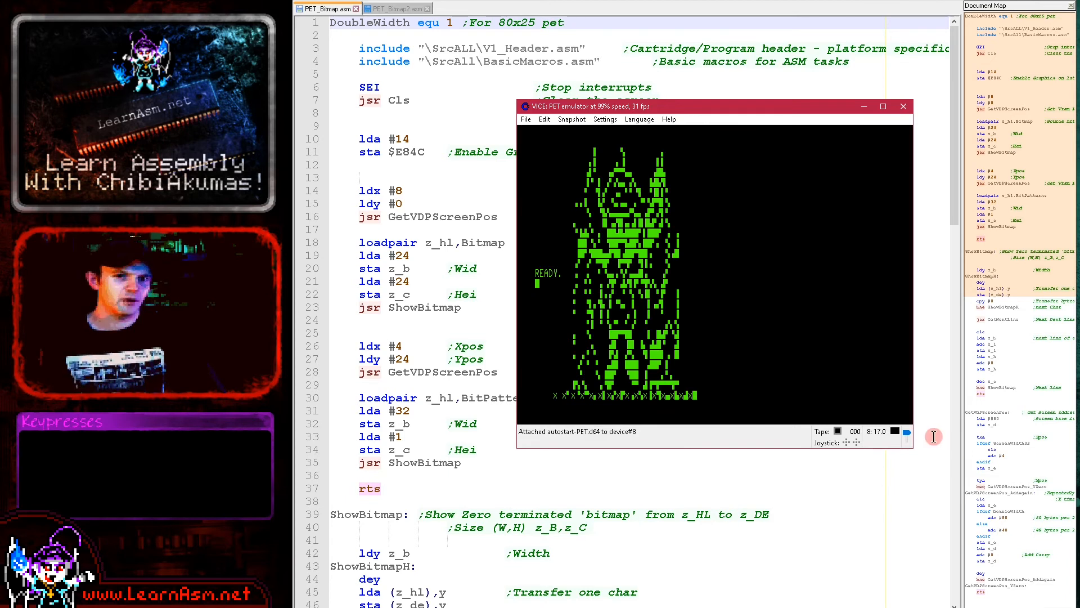
{"action": "mouse_move", "coordinate": [674, 229]}
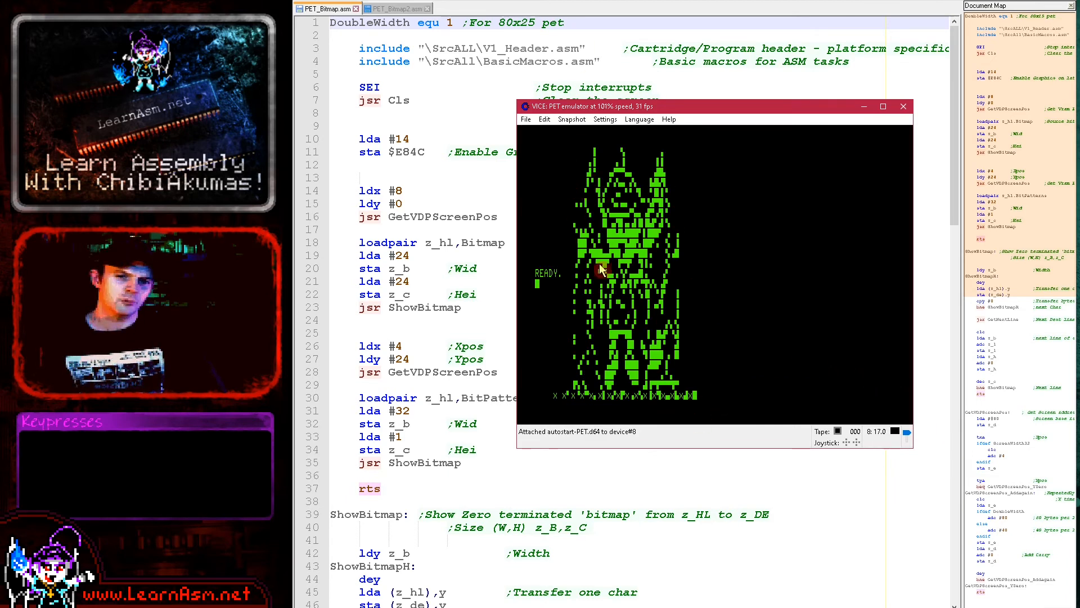
{"action": "mouse_move", "coordinate": [643, 328]}
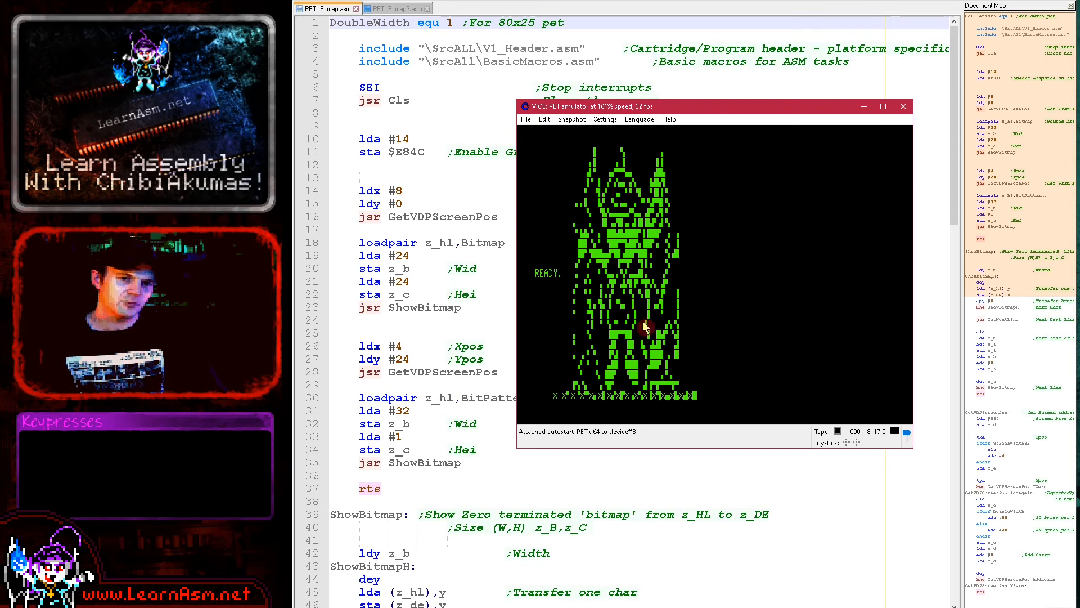
{"action": "mouse_move", "coordinate": [772, 195]}
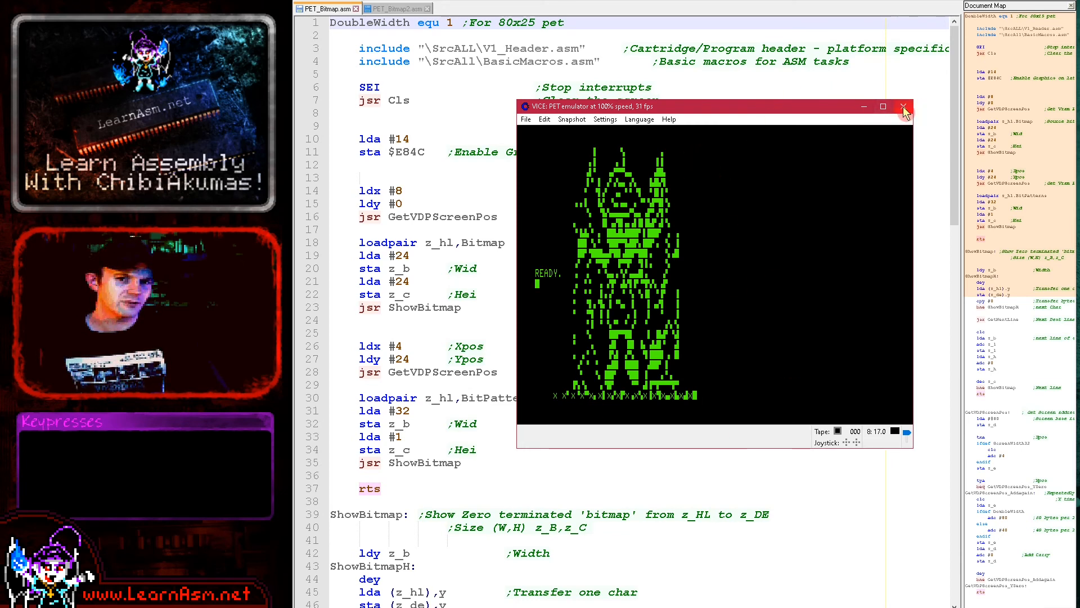
{"action": "left_click", "coordinate": [904, 107]}
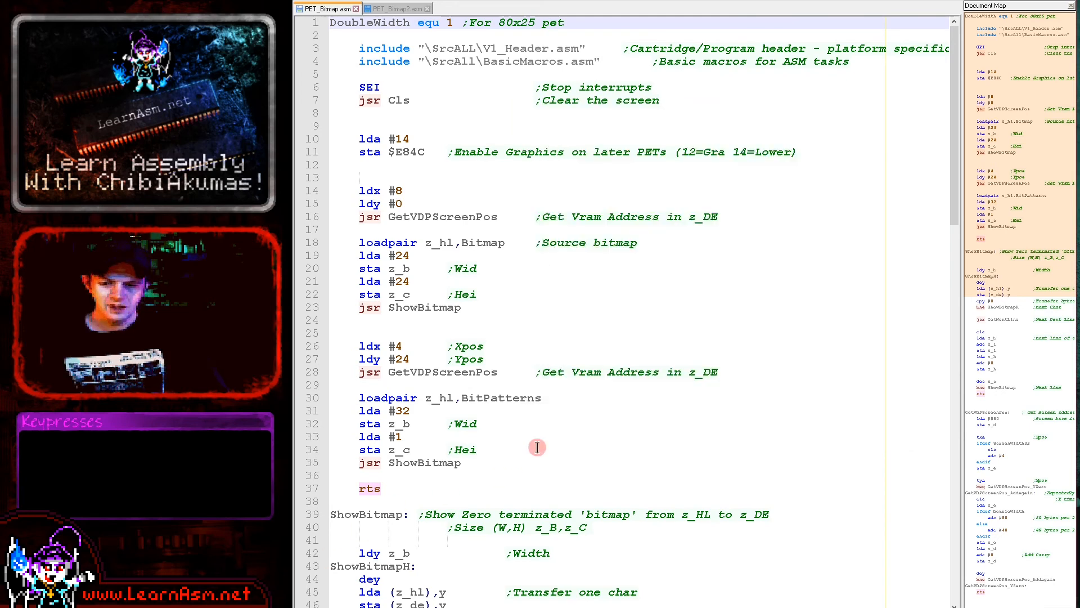